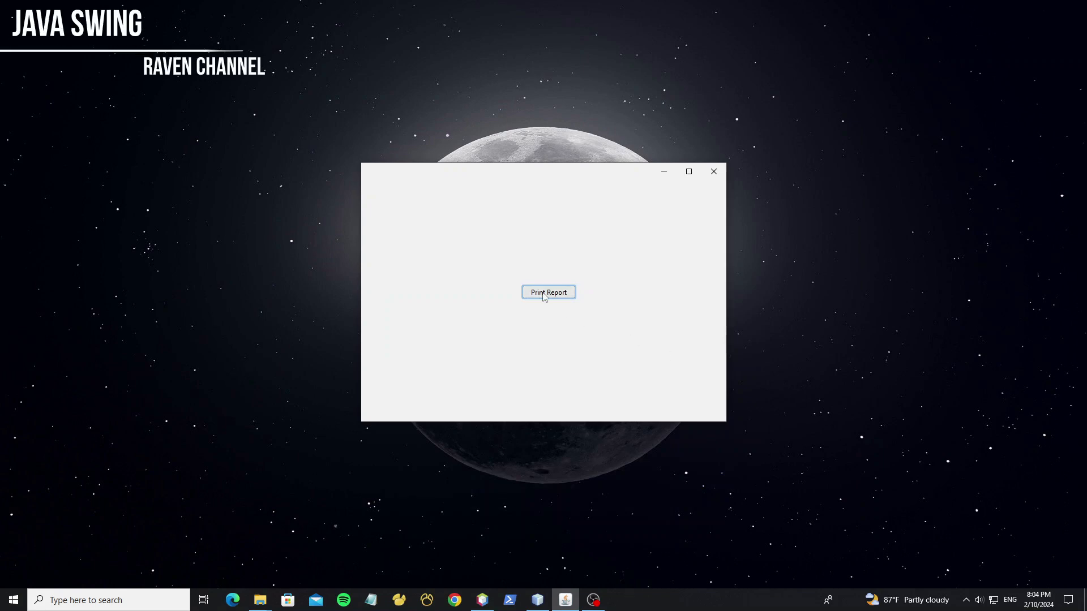
Generate the invoice report, maximize JasperViewer, zoom in and scroll through its grey and coloured rows
click(547, 292)
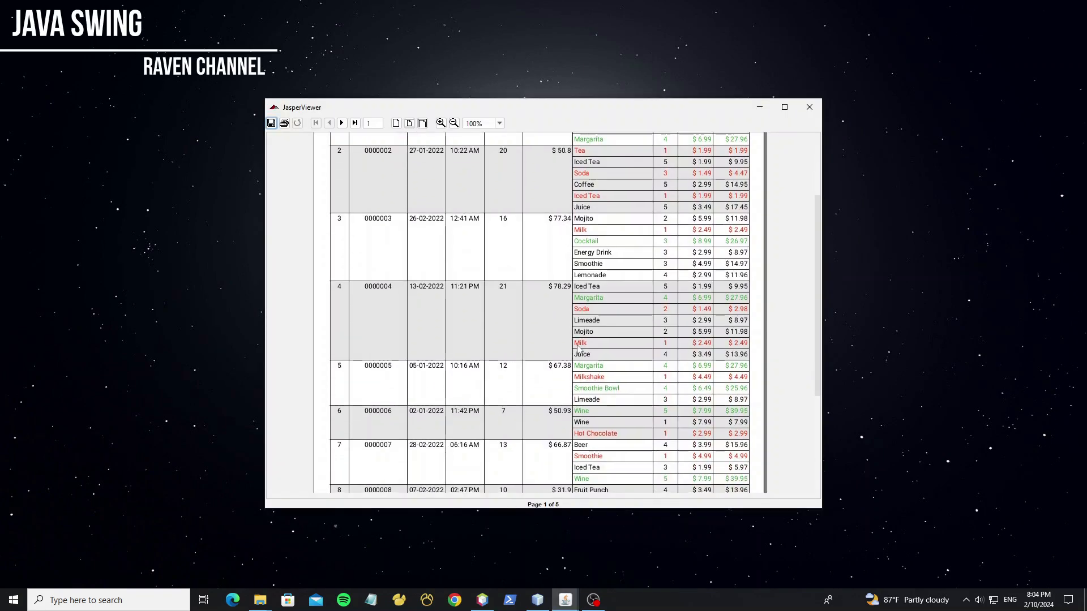
scroll(up, 3)
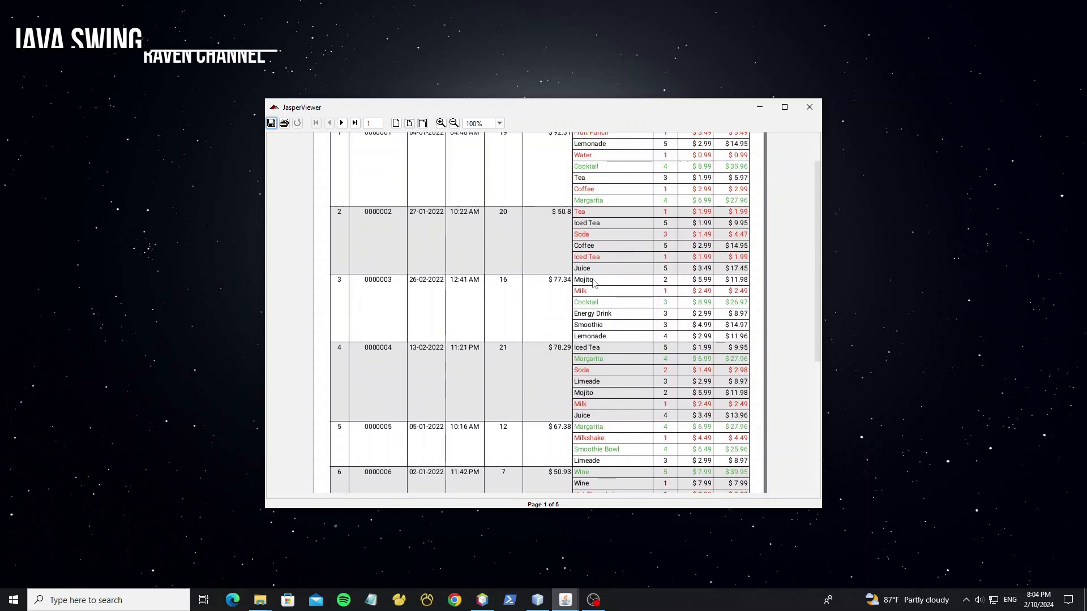
click(783, 106)
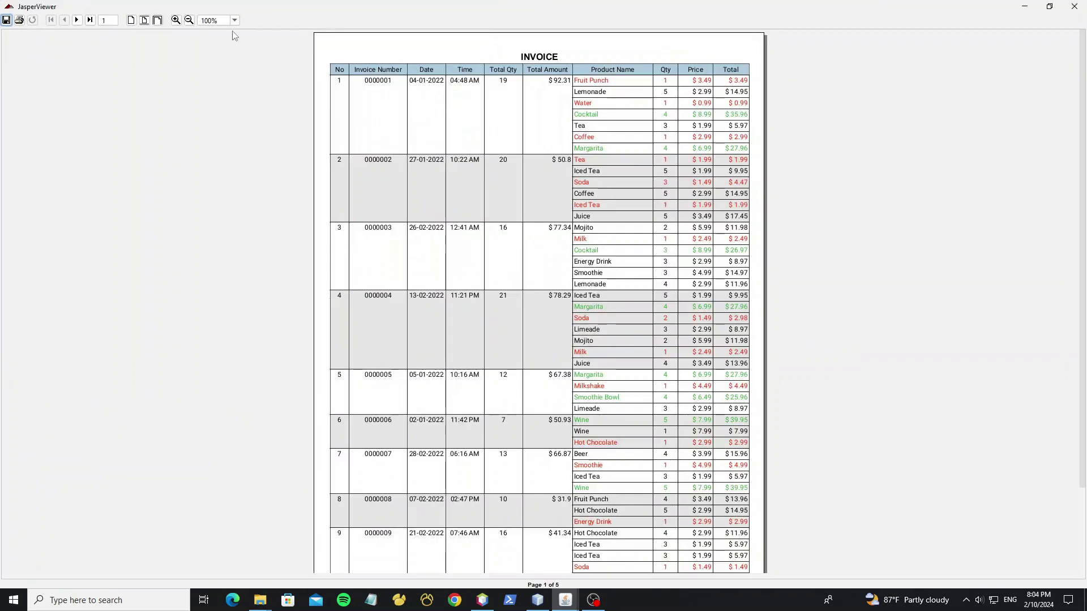
click(176, 20)
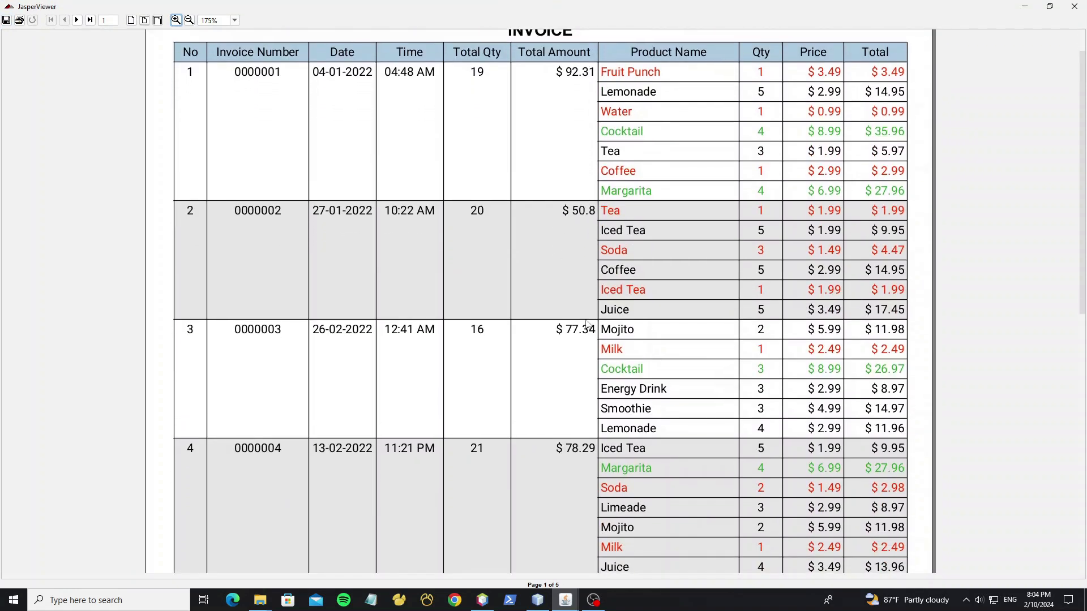
scroll(down, 3)
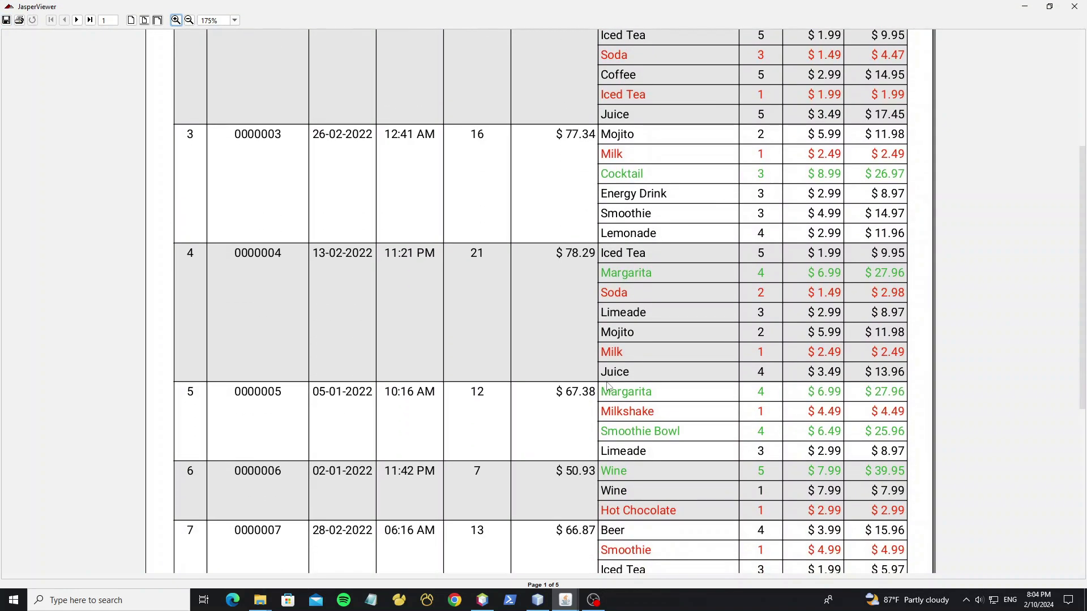
scroll(down, 3)
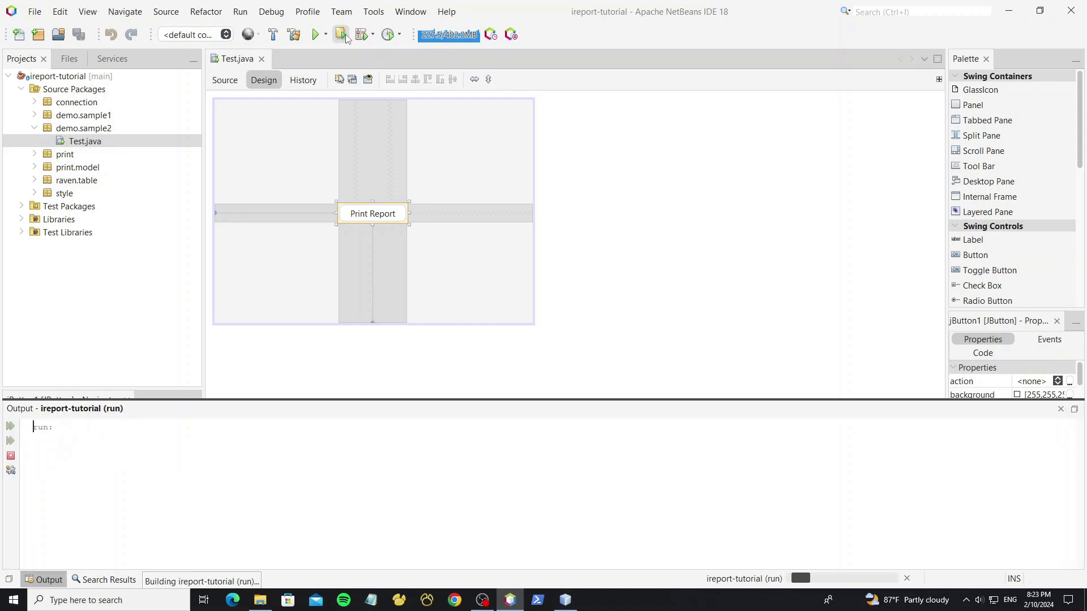
Preview the uncoloured invoice report from the Test app, then open src/print/report_invoice.jrxml
click(339, 34)
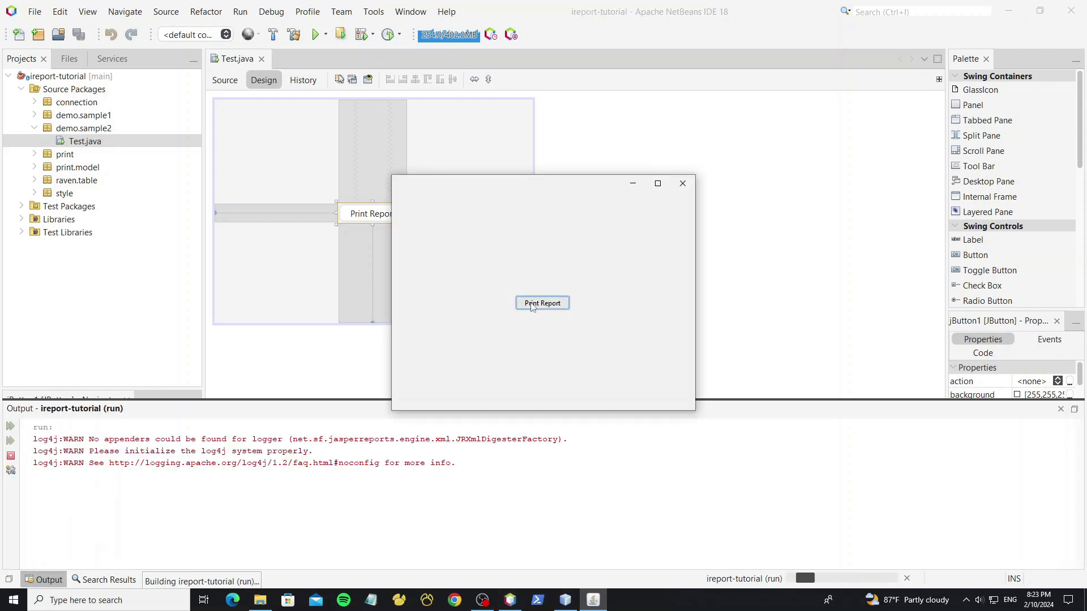
click(543, 303)
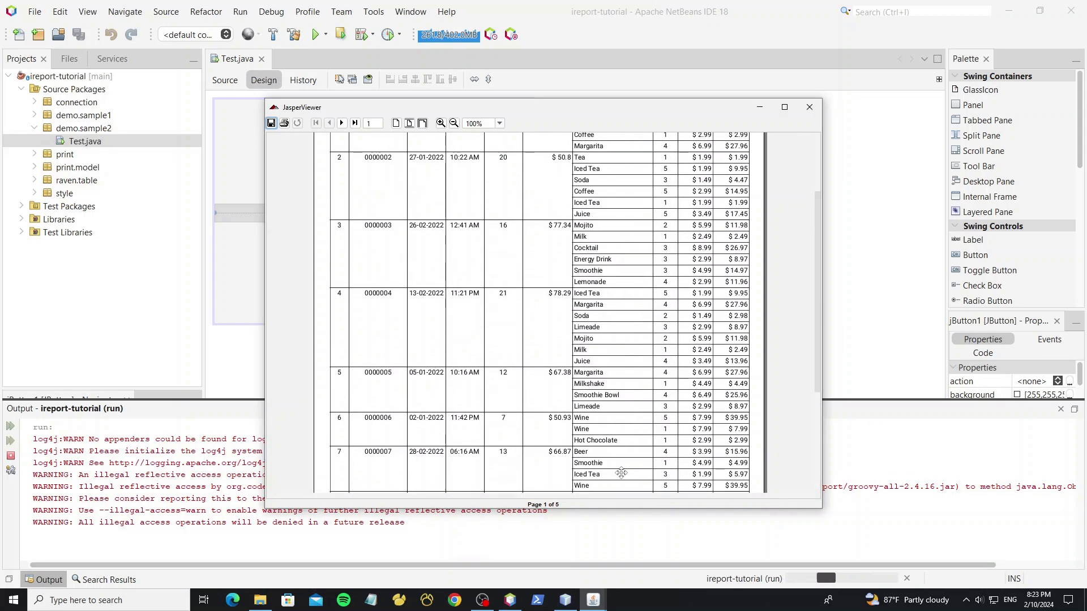
click(808, 107)
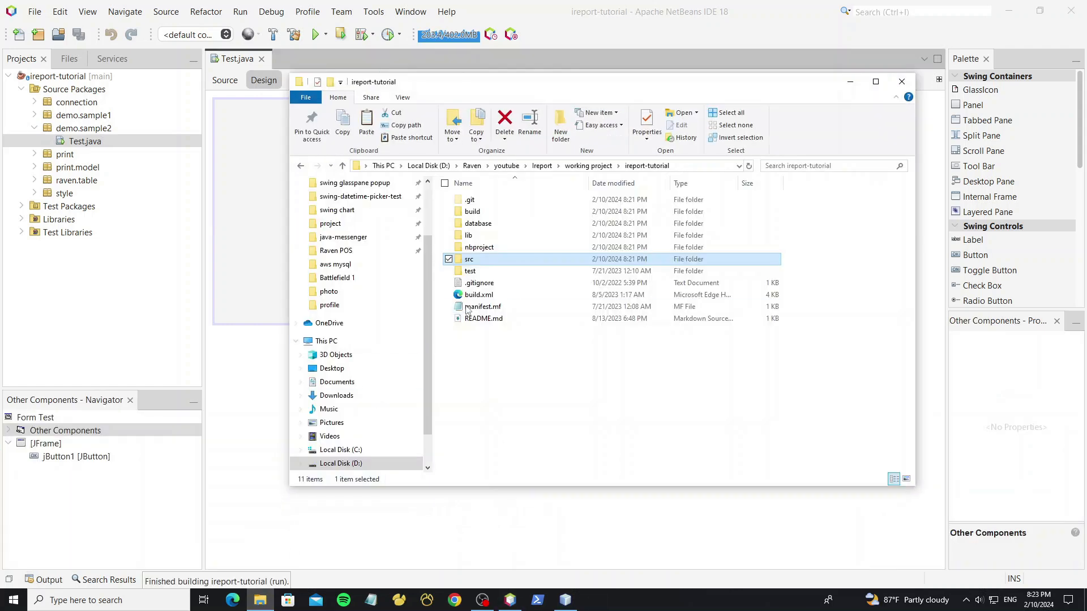
double_click(469, 258)
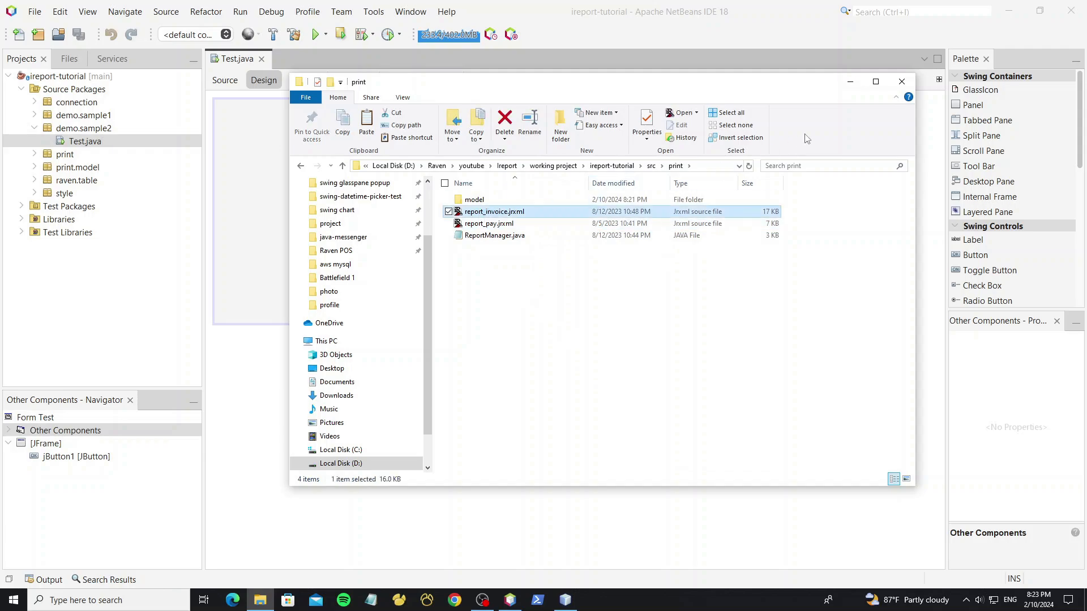
double_click(493, 211)
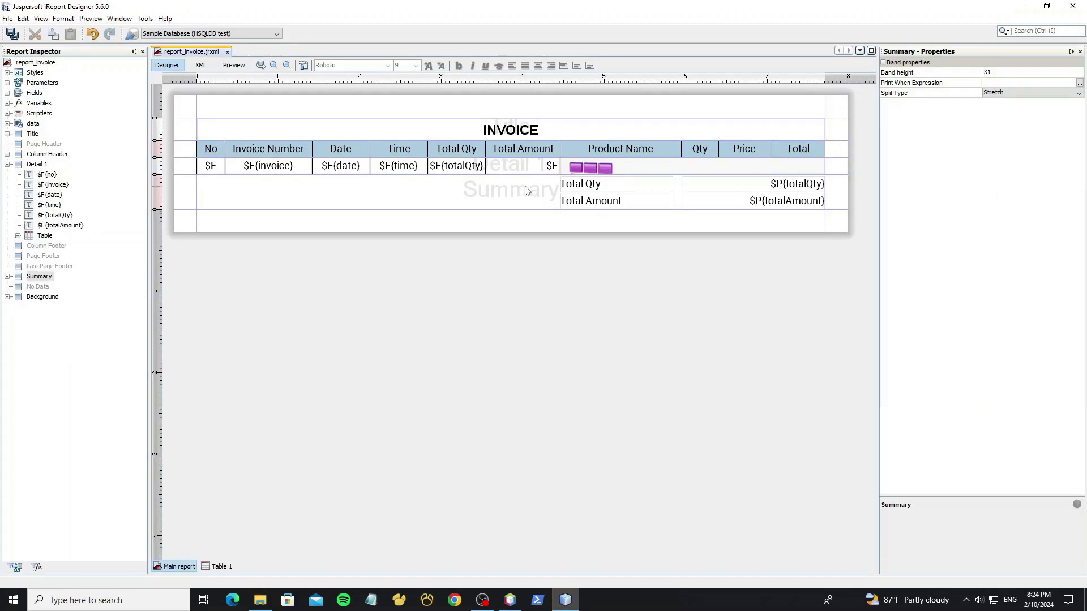
Create a report style named cell_style under Styles, next to table and table_TD
click(34, 72)
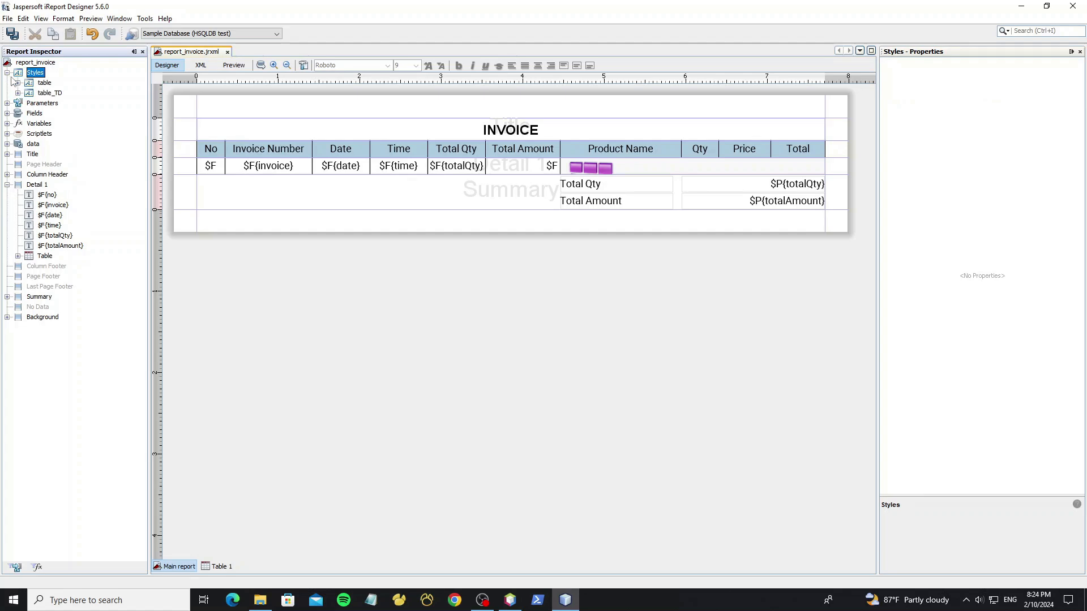
click(50, 93)
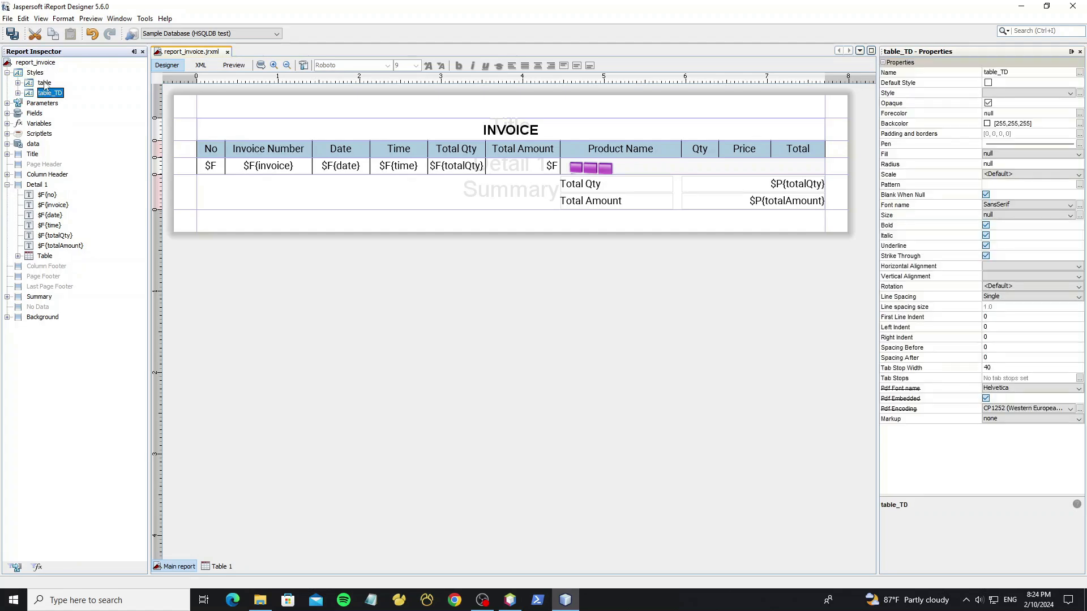
right_click(35, 71)
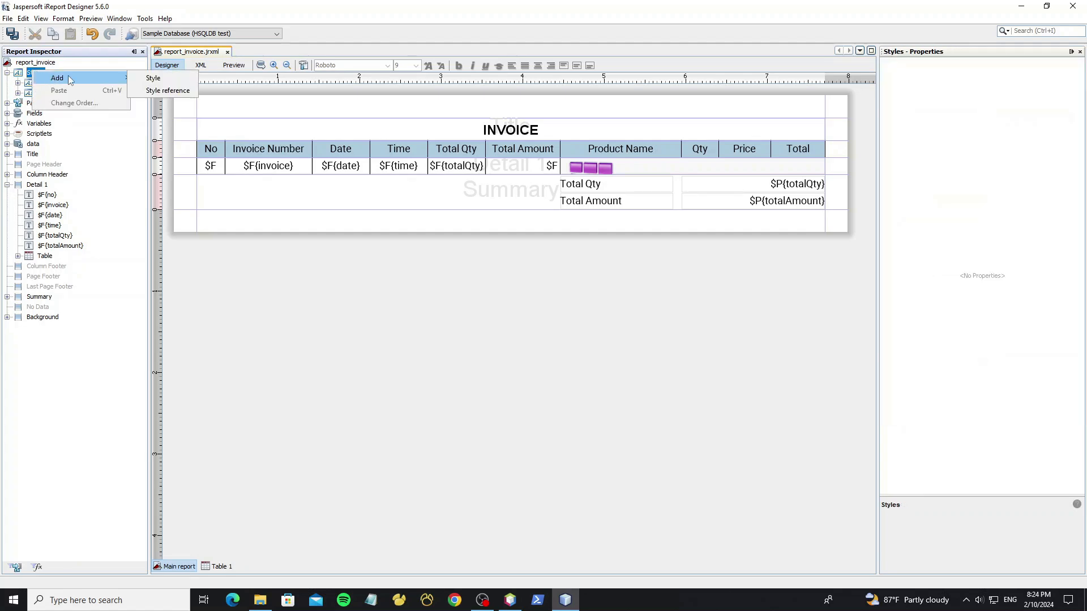
click(152, 77)
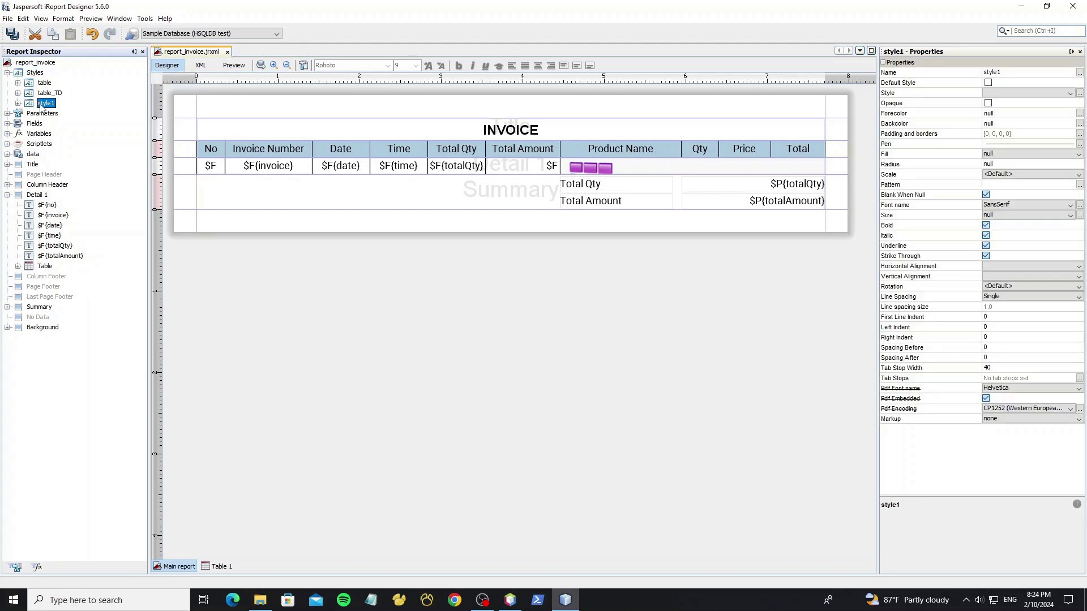
text(cell_)
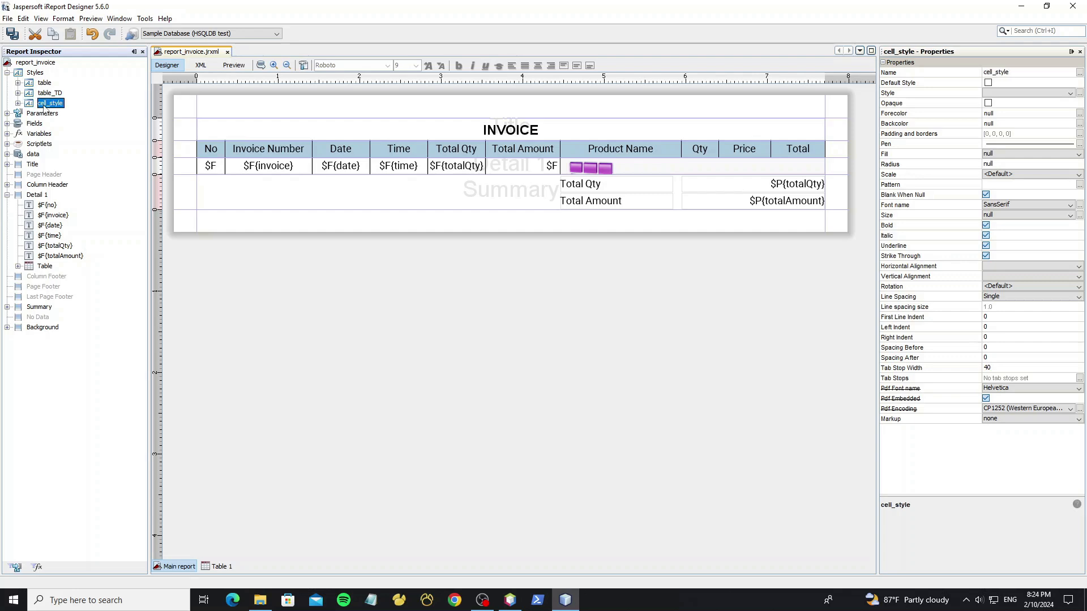
right_click(50, 102)
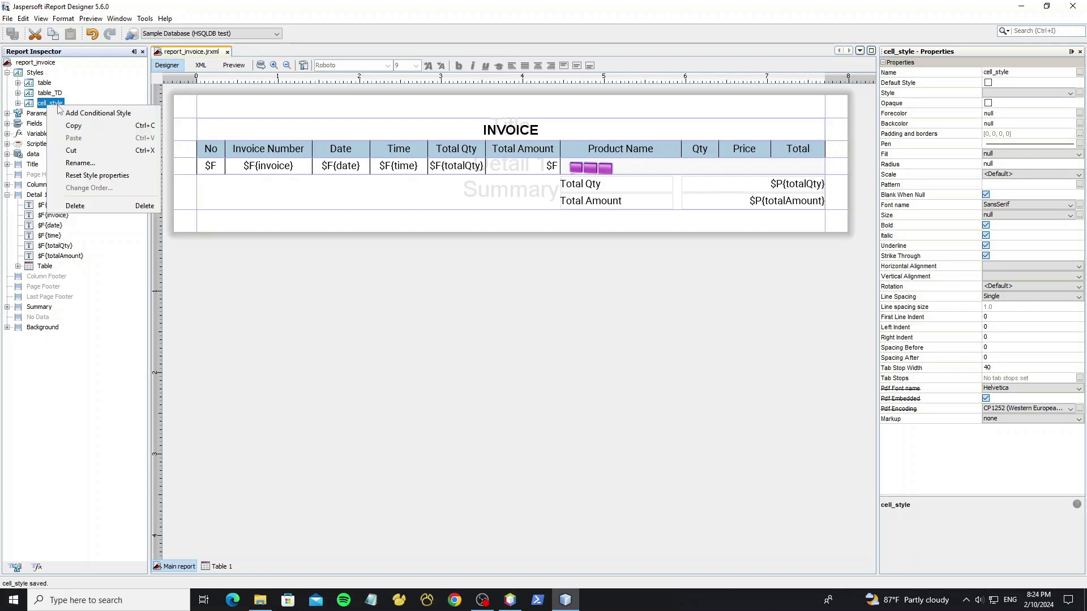
Give cell_style a conditional style with condition $V{REPORT_COUNT}%2==0
click(98, 114)
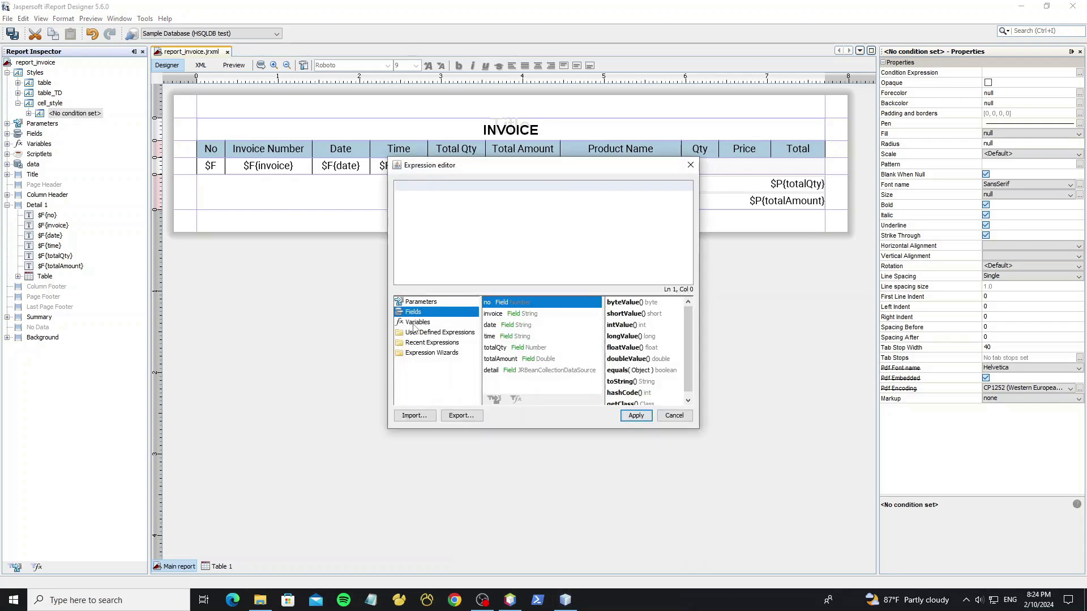
click(416, 322)
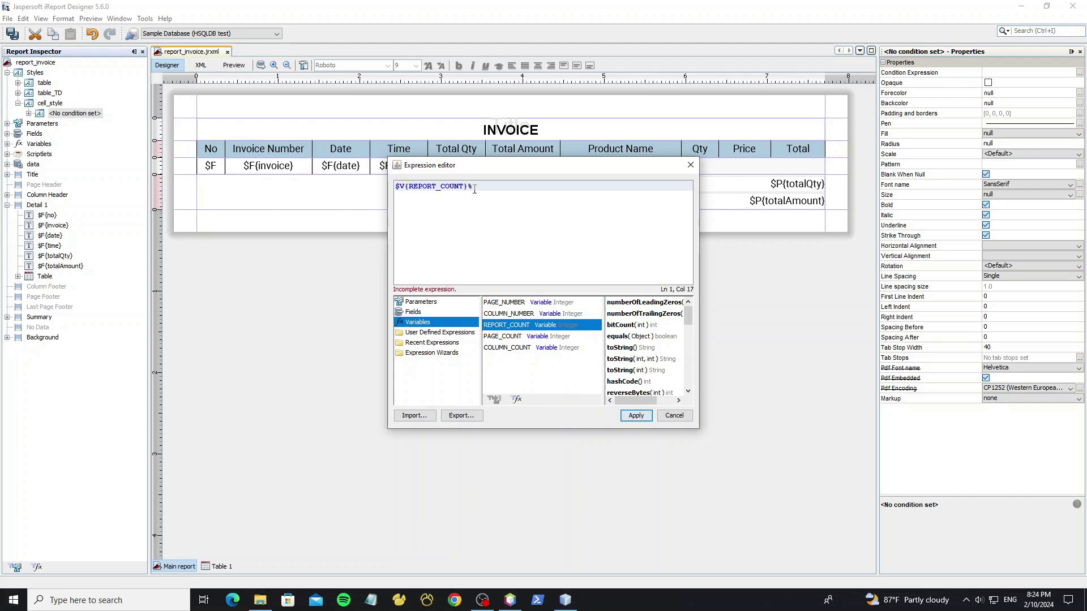
text(2==0)
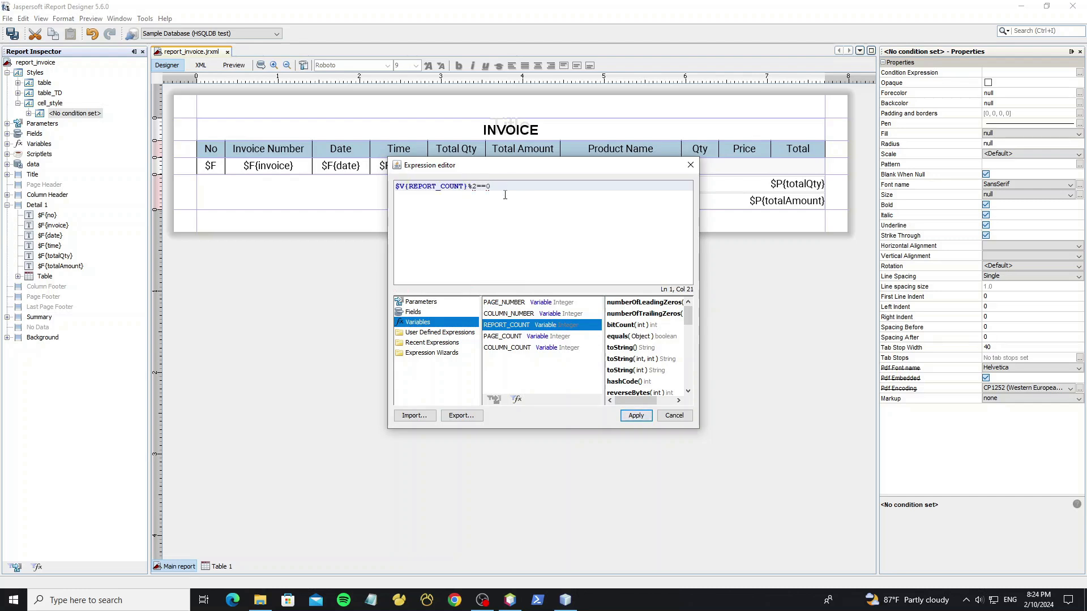
click(634, 415)
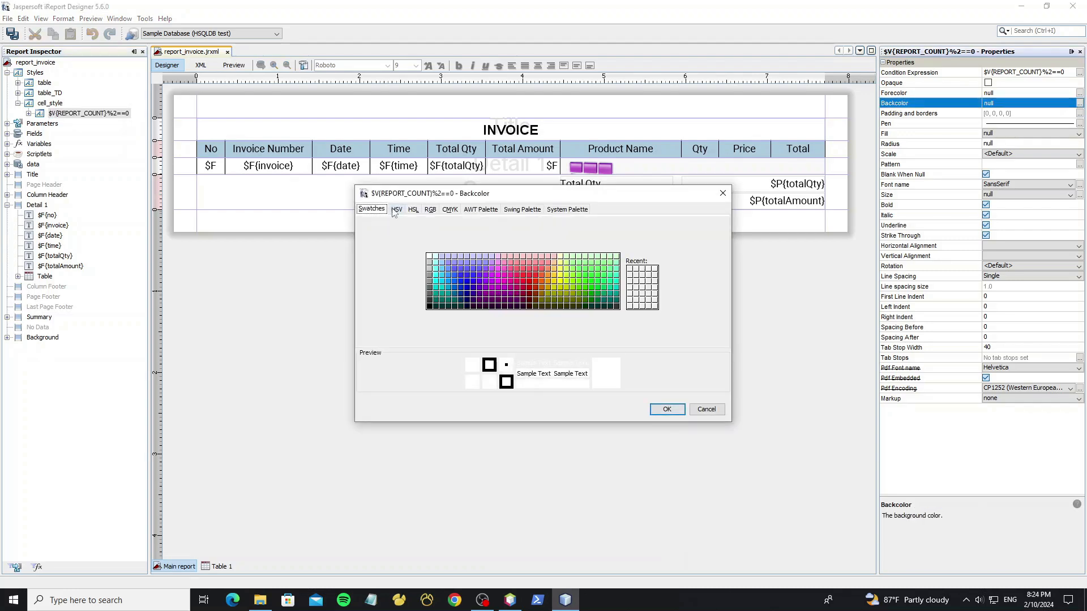
Set the even-row conditional background to light grey, HSV value 90 (229,229,229)
click(396, 210)
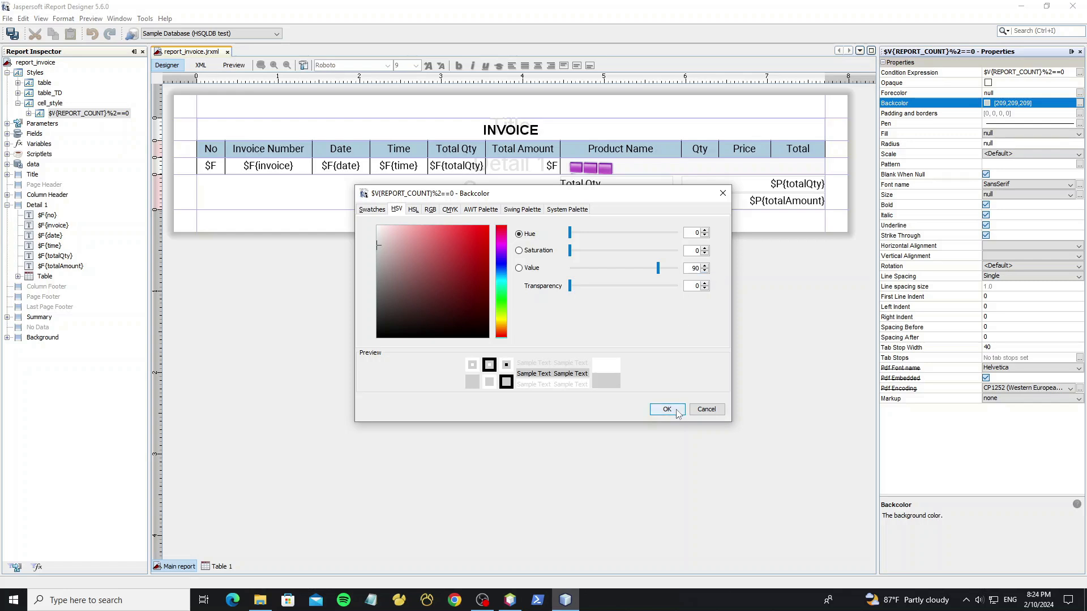
click(666, 409)
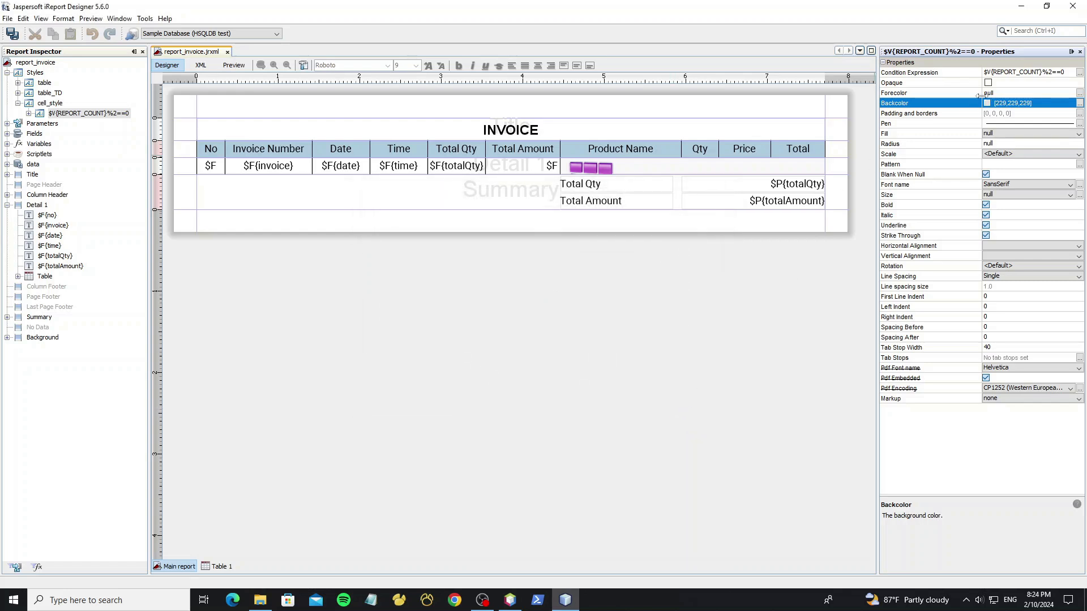
click(987, 83)
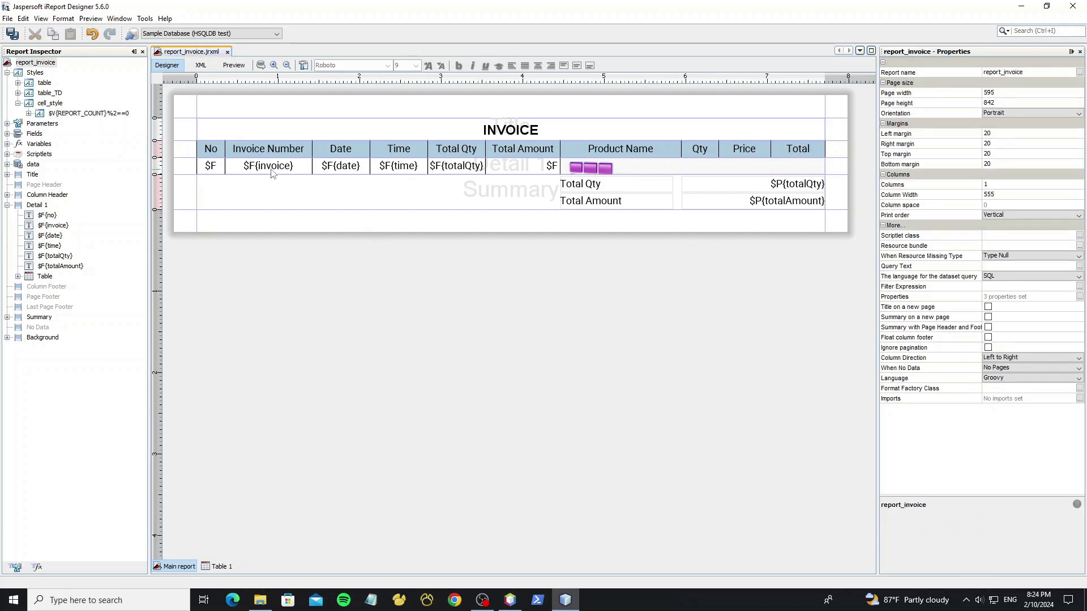
Apply cell_style to the detail fields from No to Total Amount, save, and return to NetBeans
drag(200, 165, 430, 174)
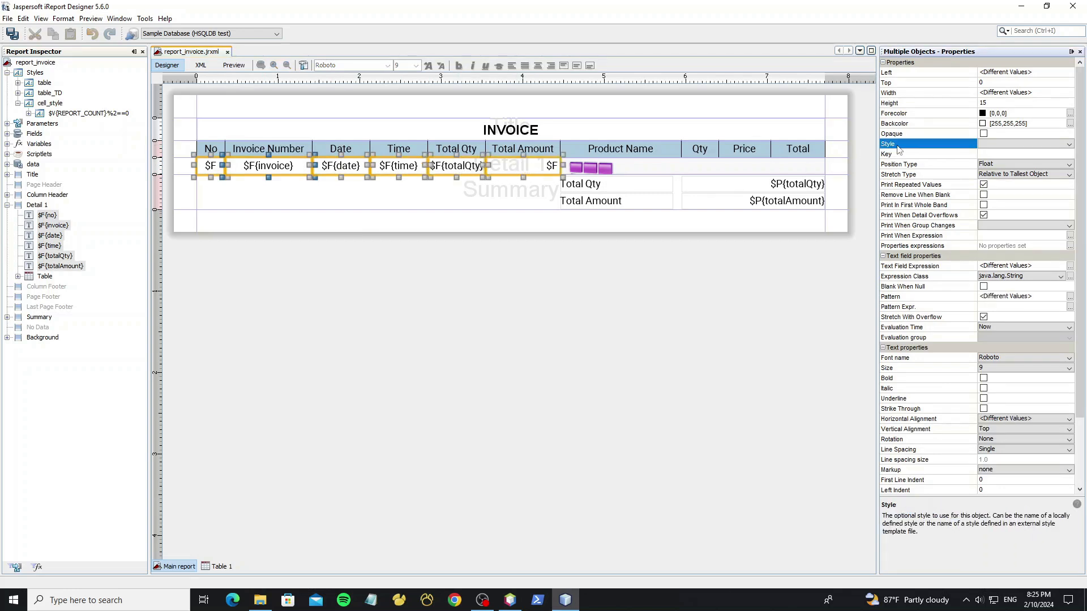
click(1069, 144)
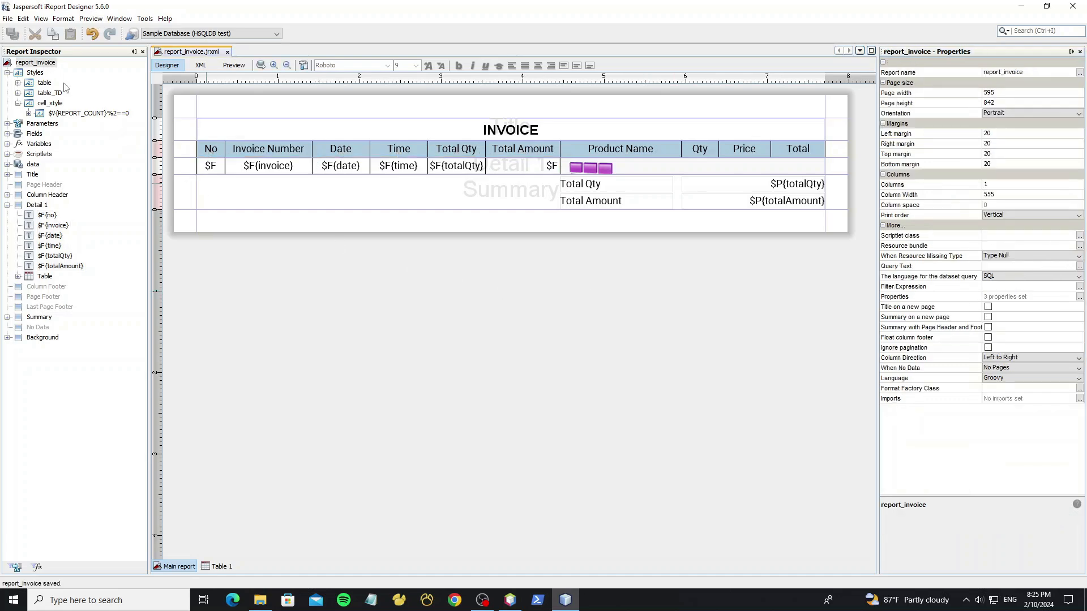
click(510, 600)
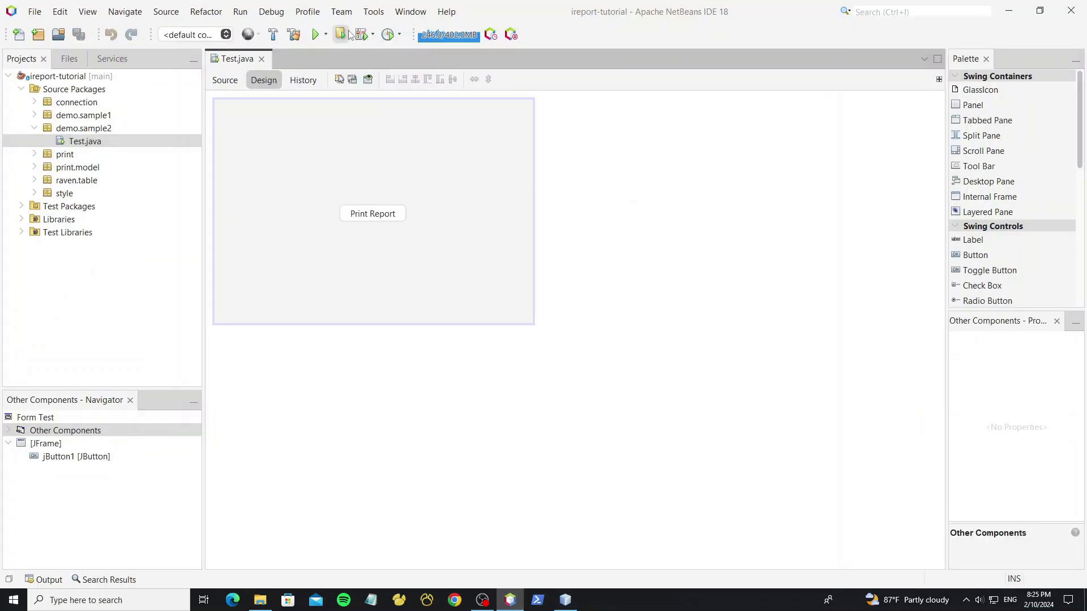
Rerun the Test form and print the invoice report, now showing grey alternate rows
click(316, 34)
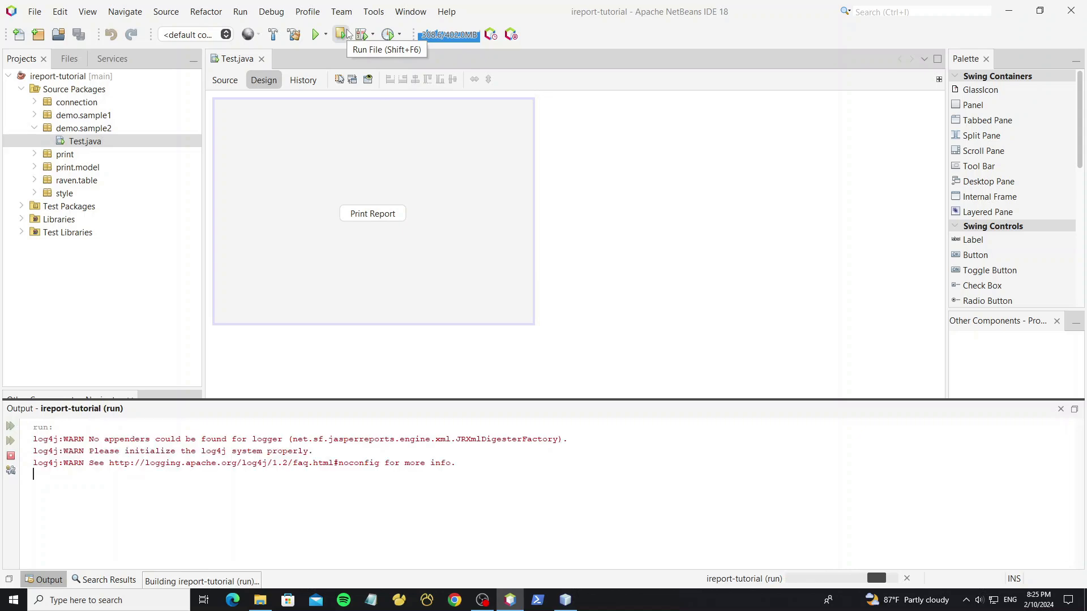
click(316, 34)
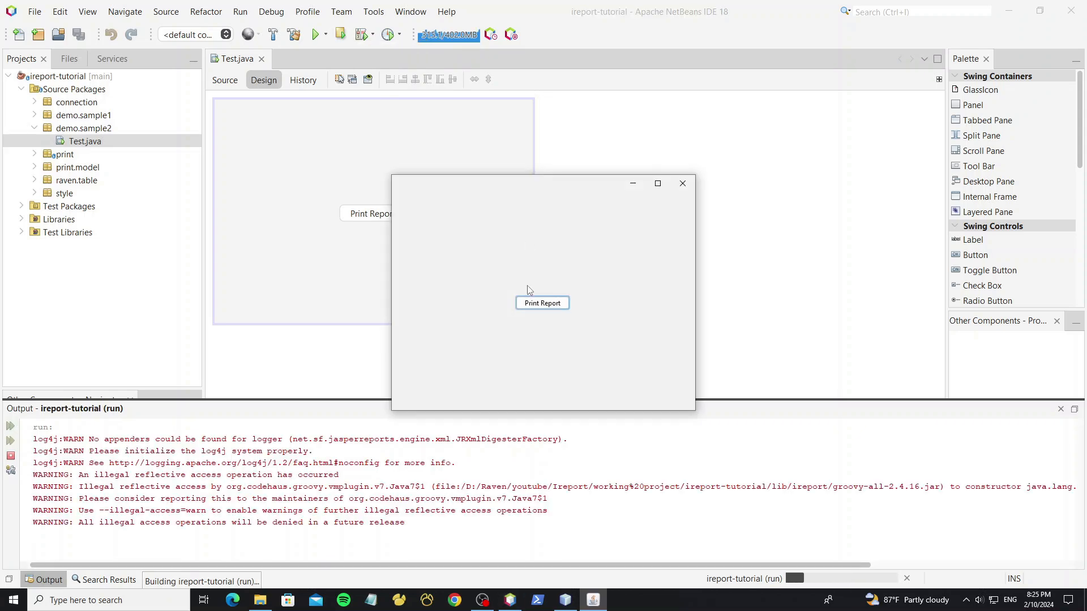
click(543, 303)
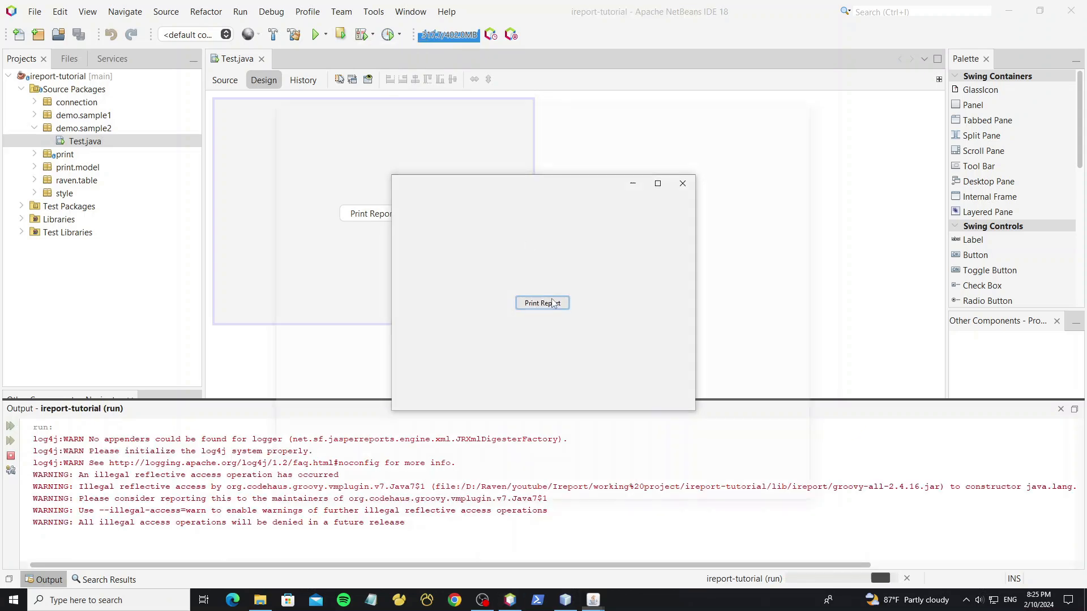
click(542, 302)
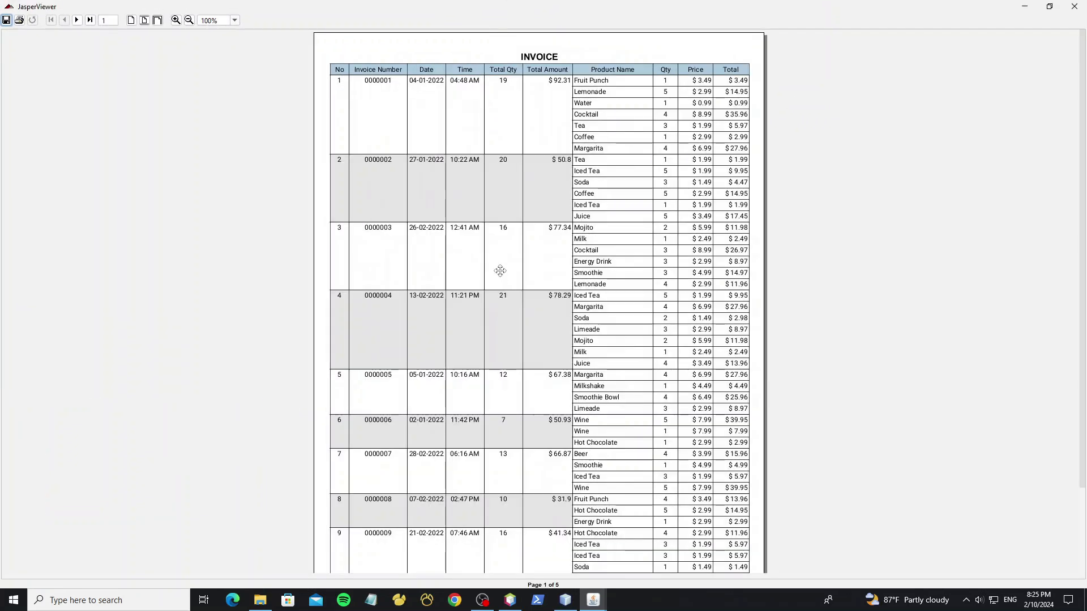
mouse_move(463, 211)
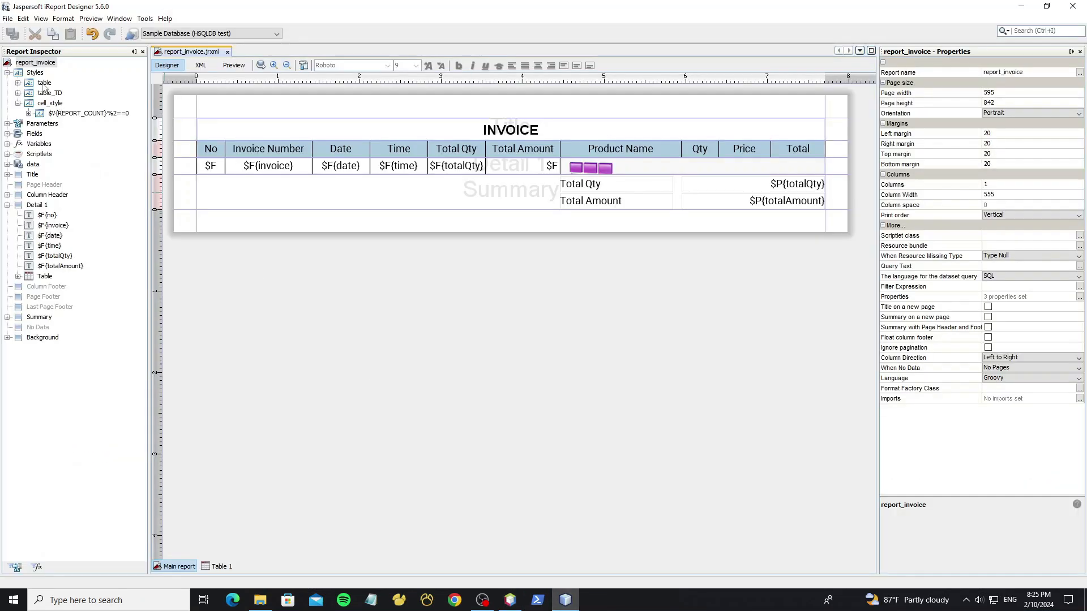
Select the Detail 1 subtable and clear its Style property so no table style applies
click(43, 83)
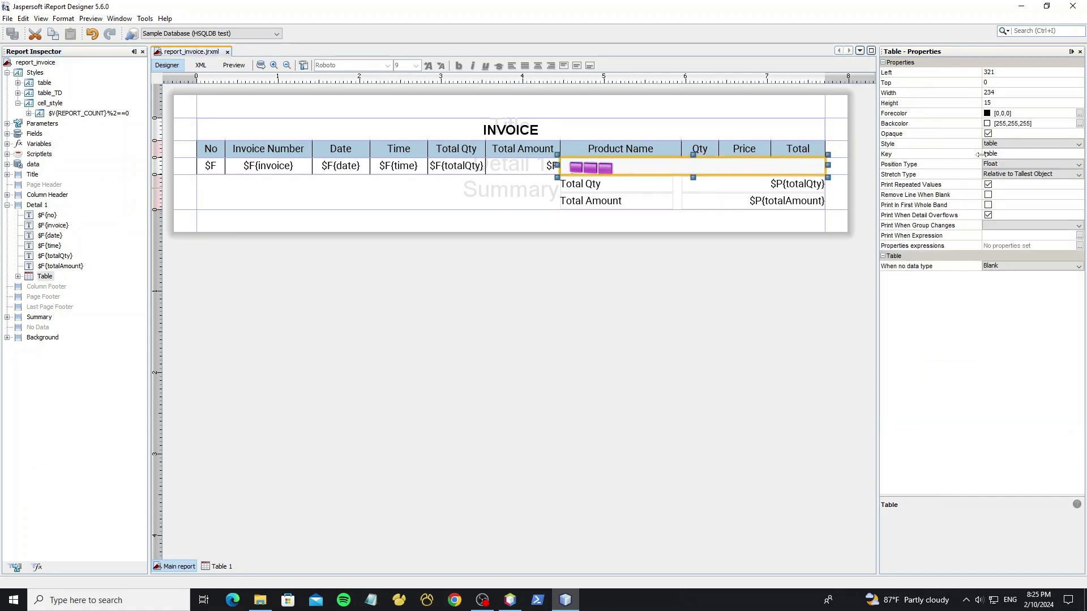
click(894, 143)
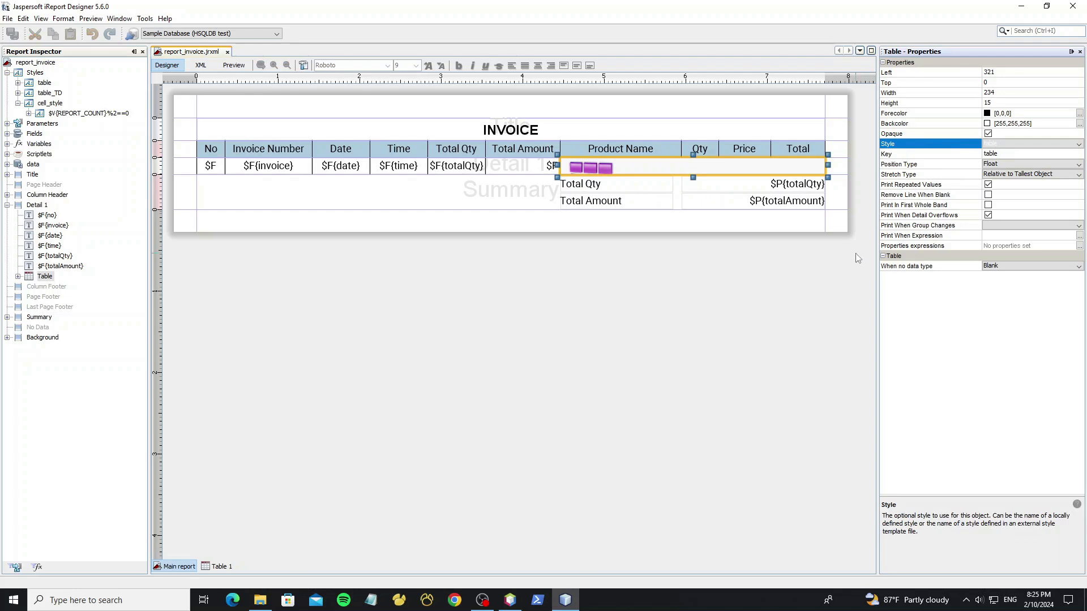
click(44, 83)
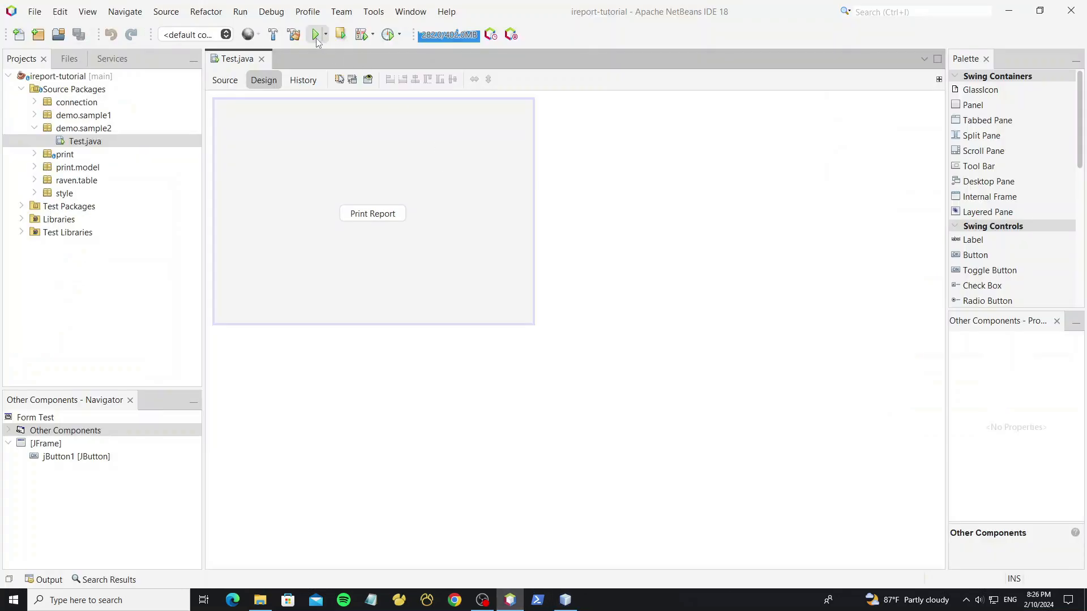
Run Test.java again with Run File to regenerate the invoice report
click(314, 34)
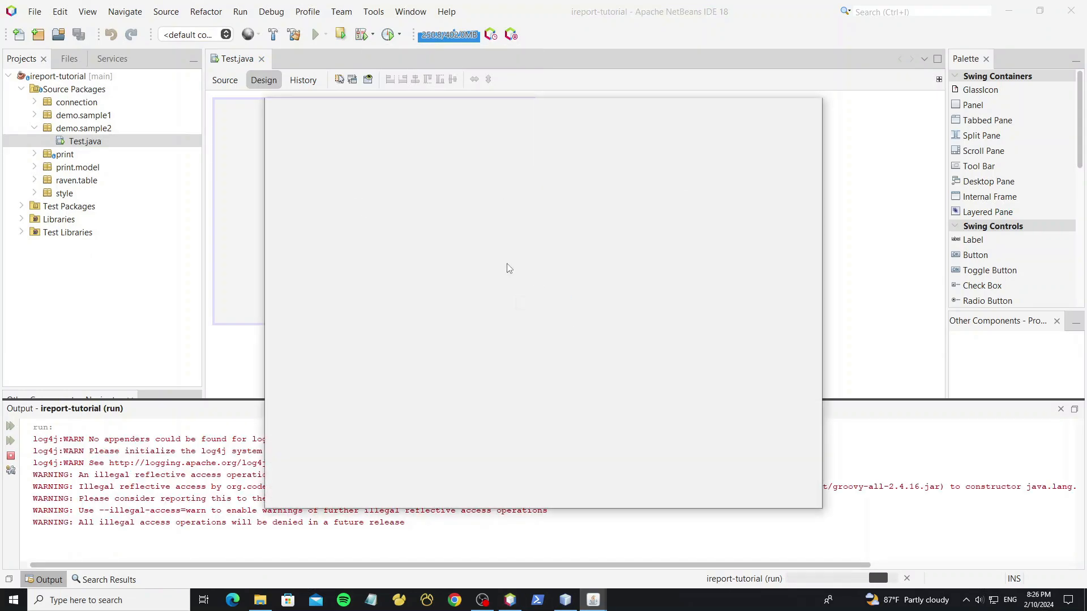
click(316, 34)
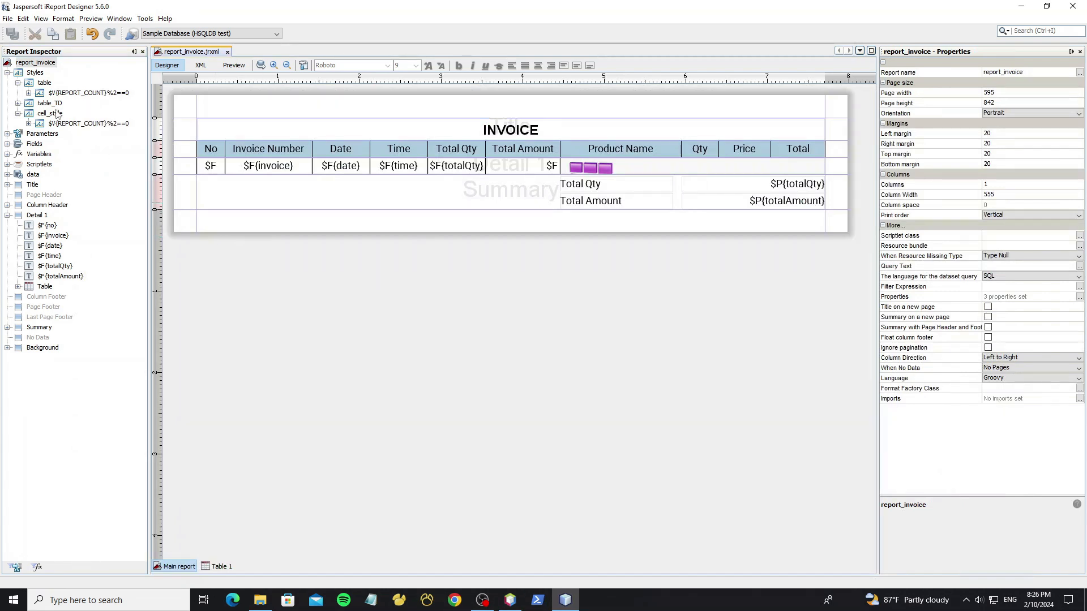
click(49, 102)
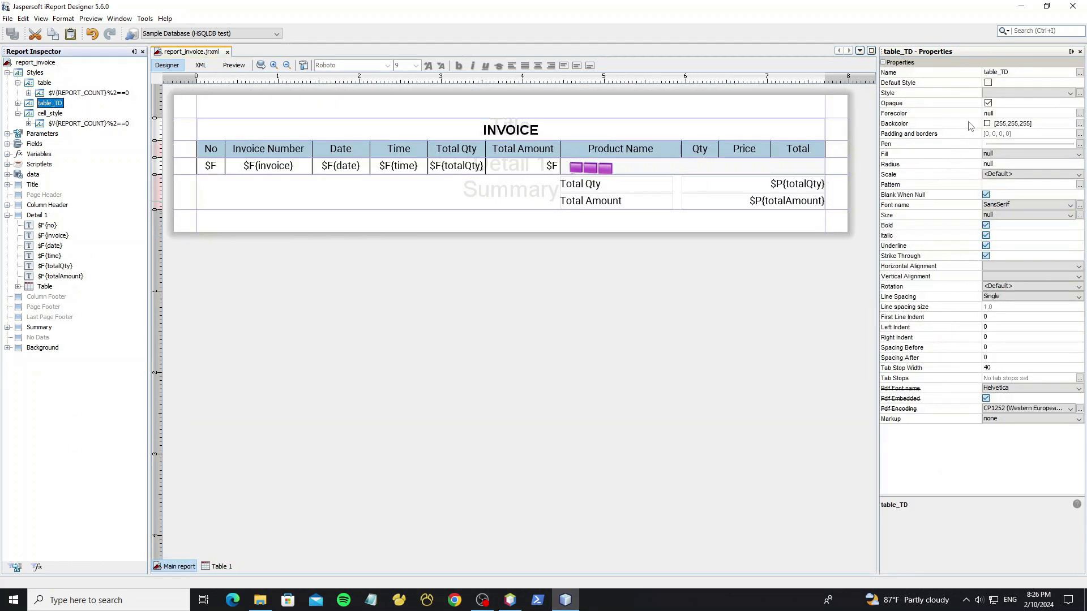
click(987, 102)
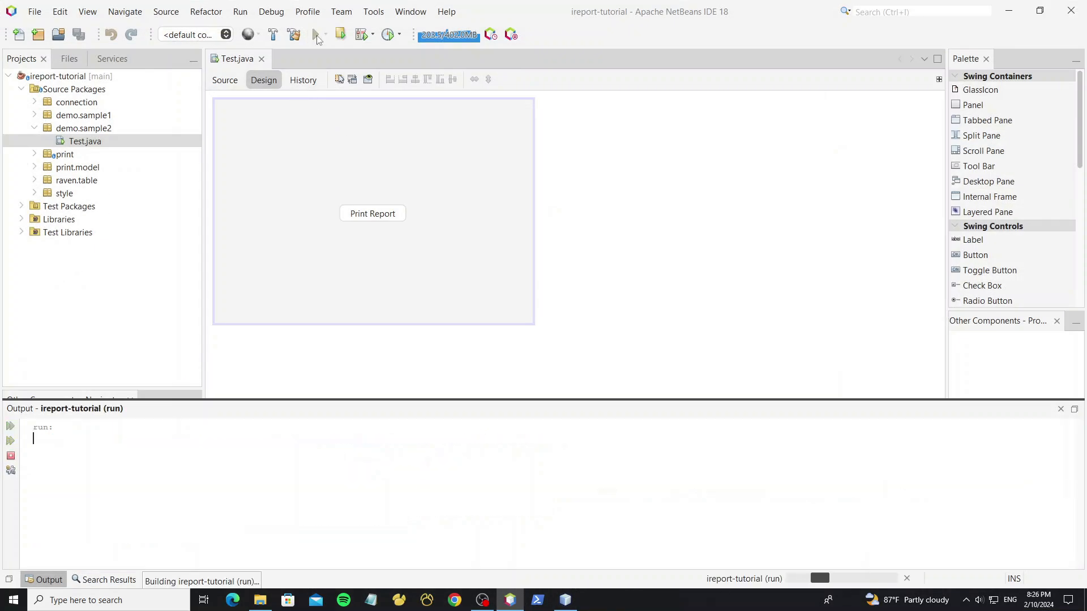
Run the Test form, print the grey-striped invoice report in JasperViewer, then close the viewer
click(315, 34)
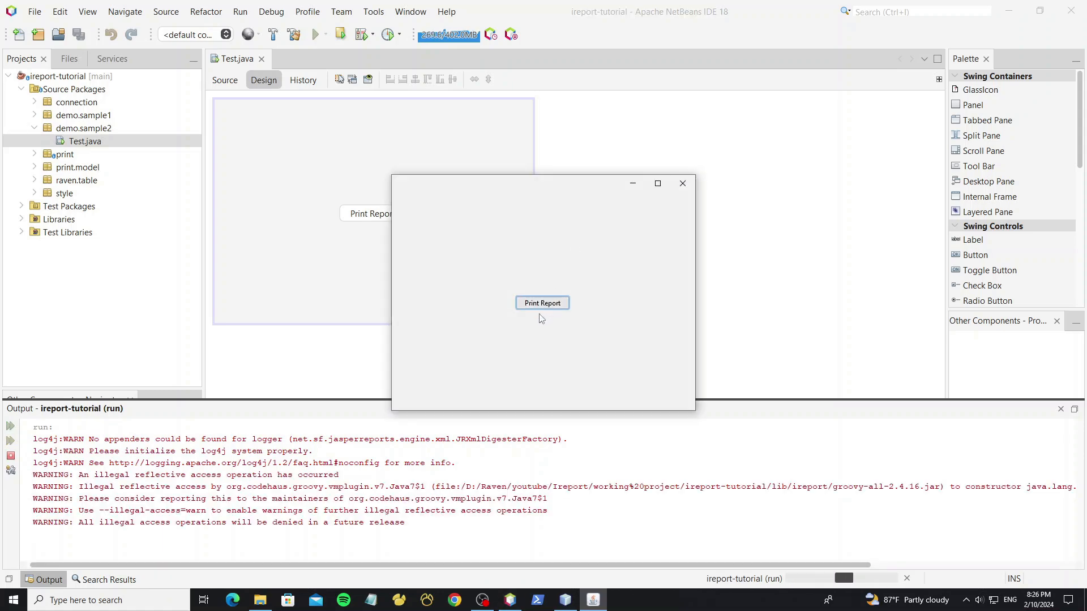
click(542, 303)
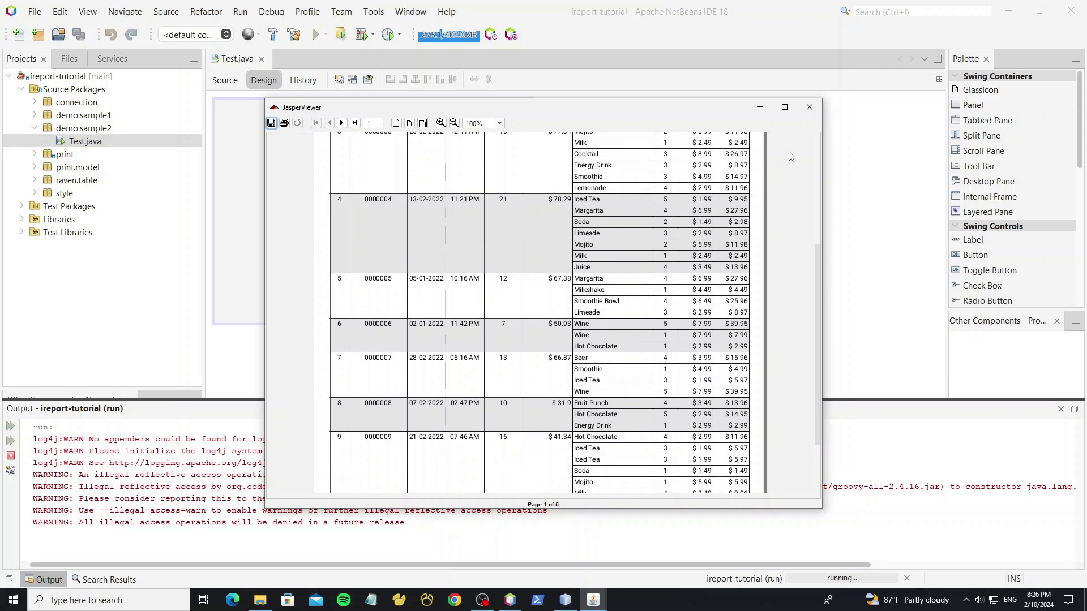
click(808, 107)
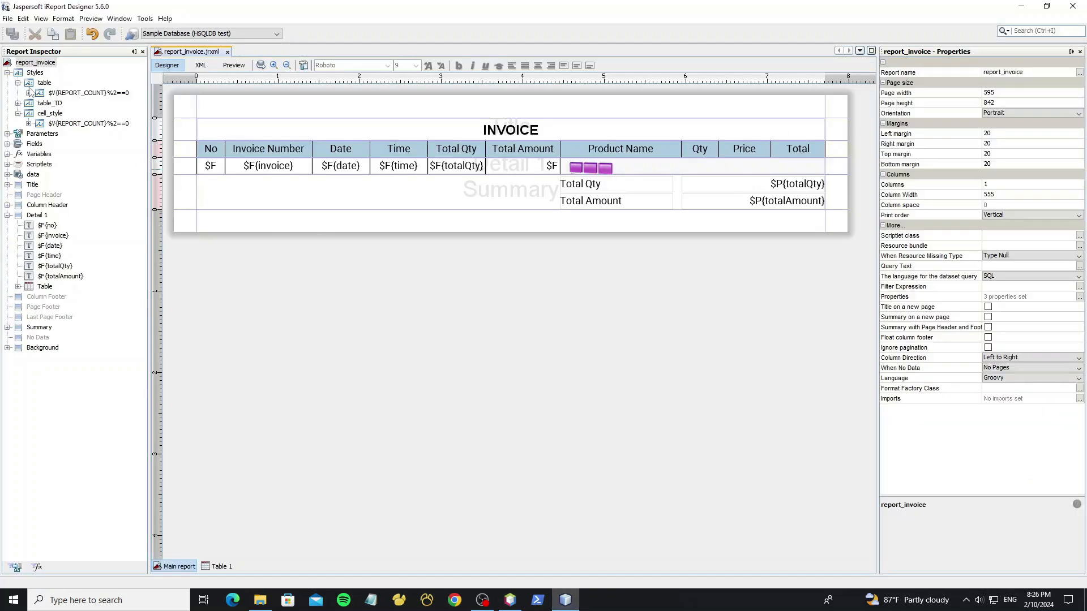
Add a cell_style condition $F{totalQty}<=5 whose text colour is red (255,51,51)
click(50, 103)
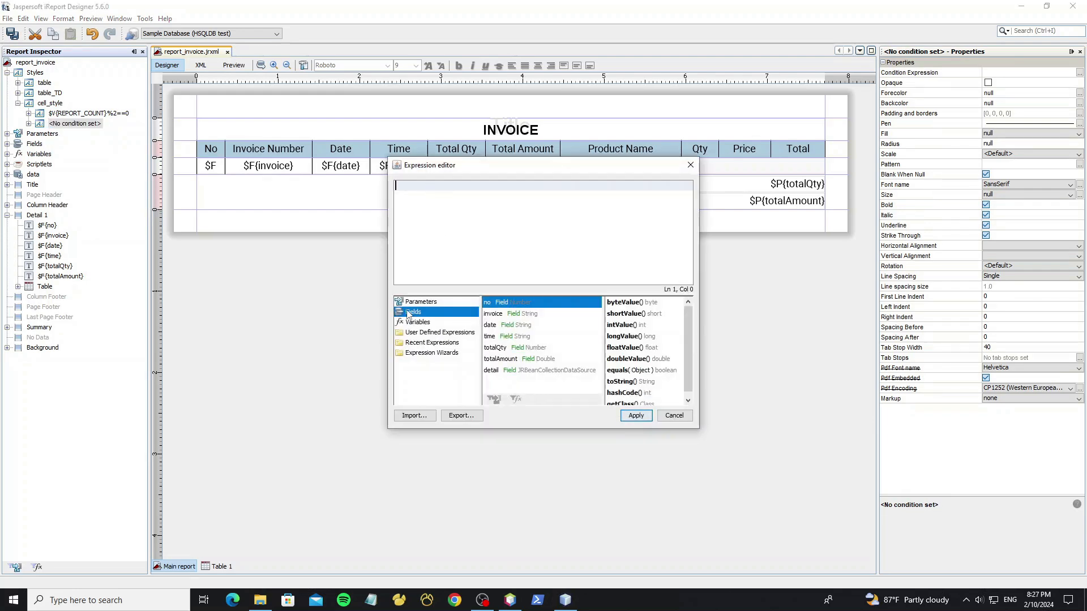
click(495, 347)
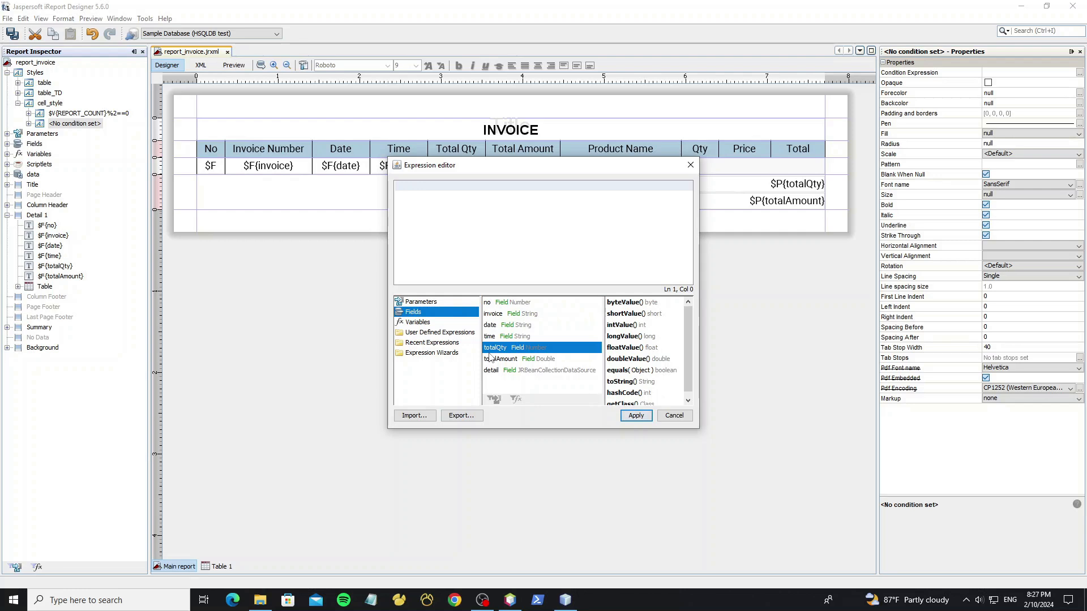
double_click(494, 347)
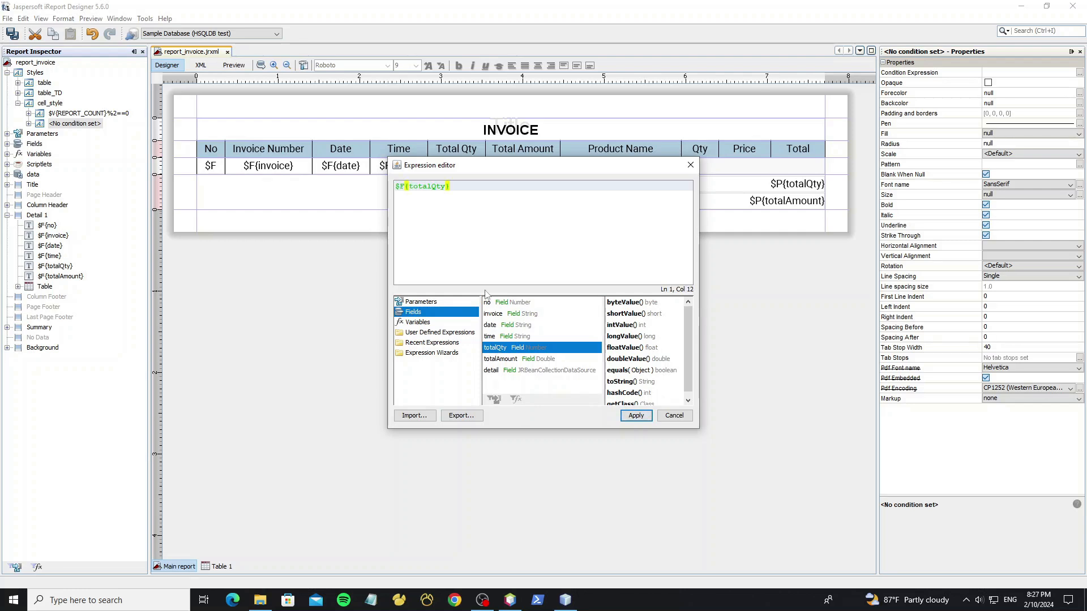
click(457, 185)
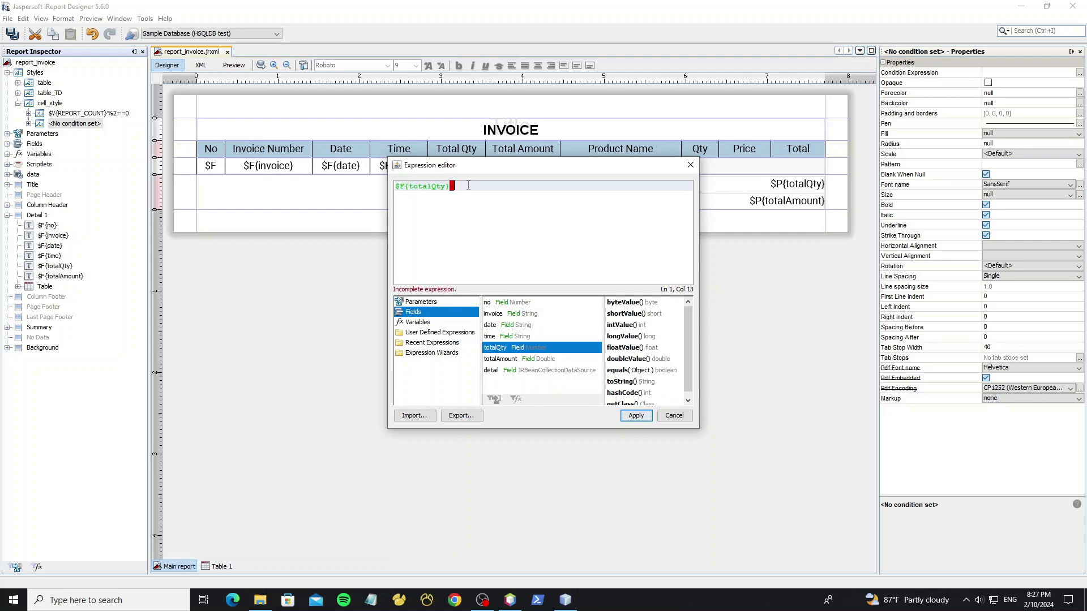
text(<=5)
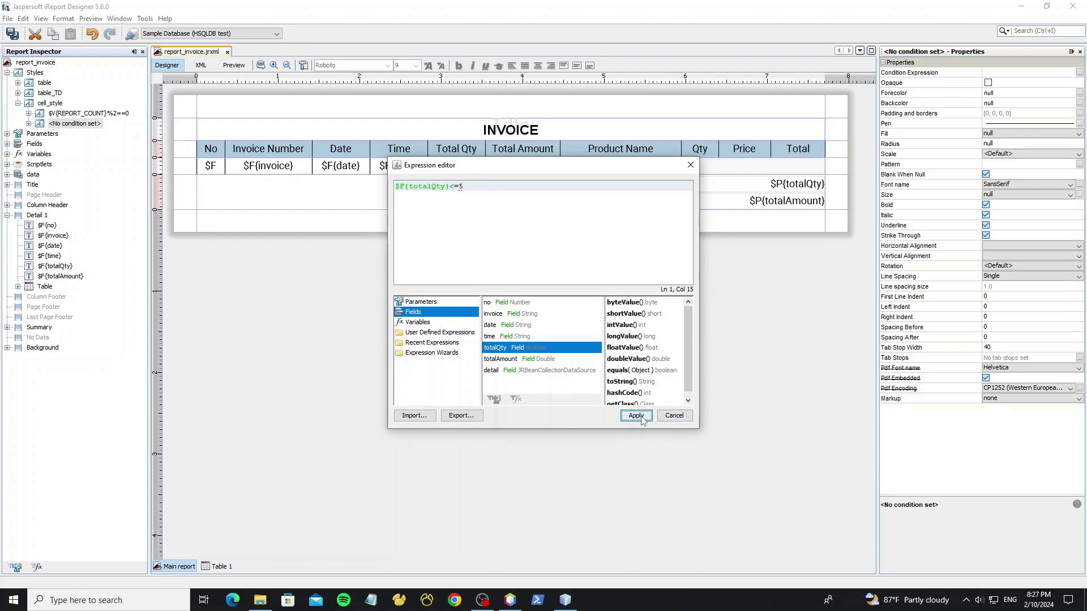
click(634, 415)
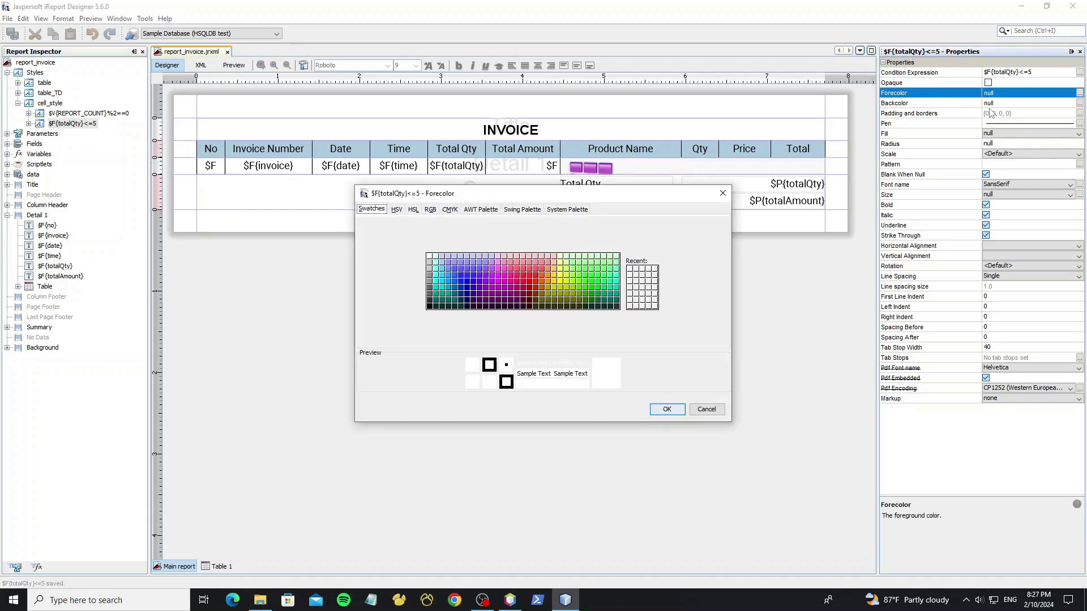
click(528, 277)
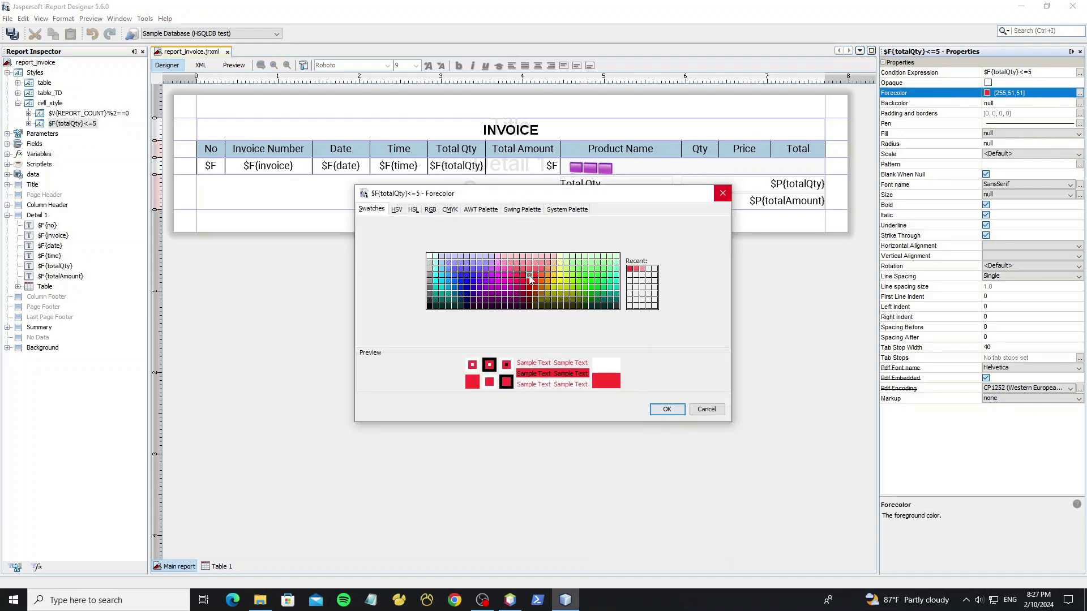
click(706, 409)
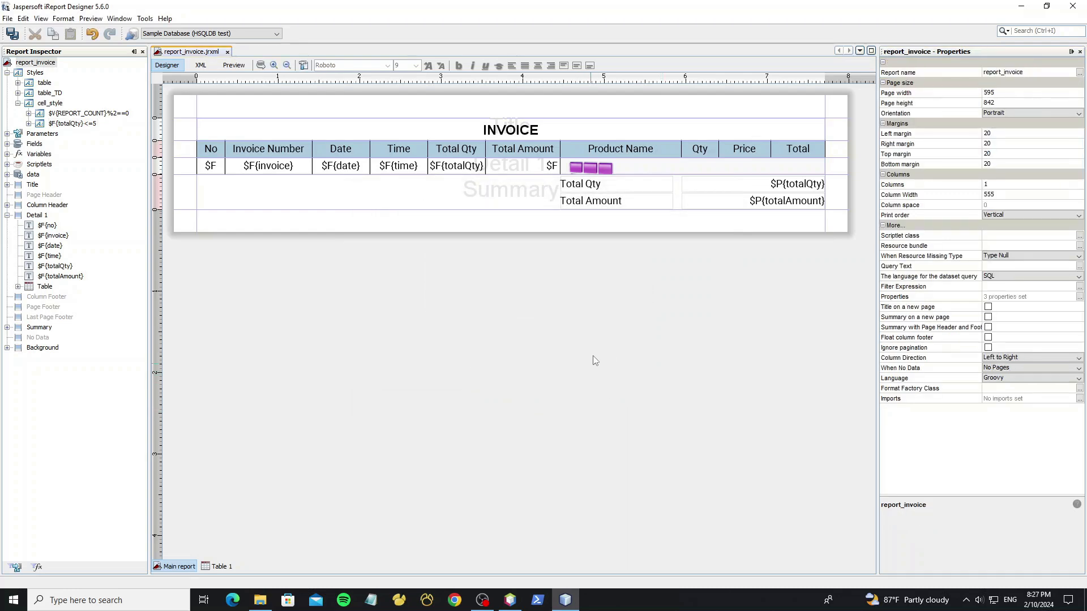
Run the test app, print the invoice report, and page forward to find red invoice 0000011
click(509, 600)
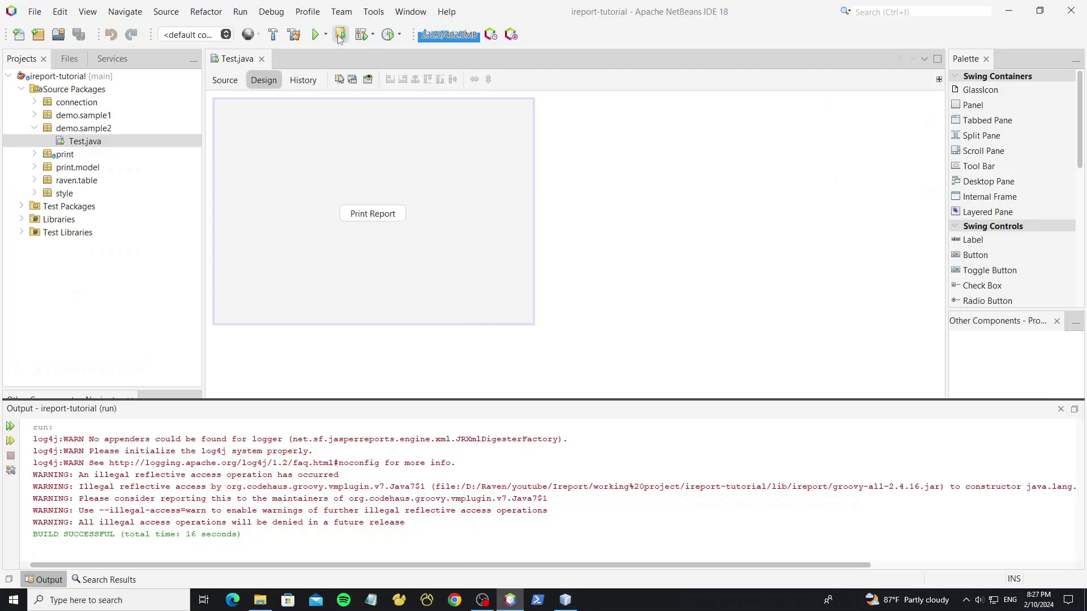
click(362, 35)
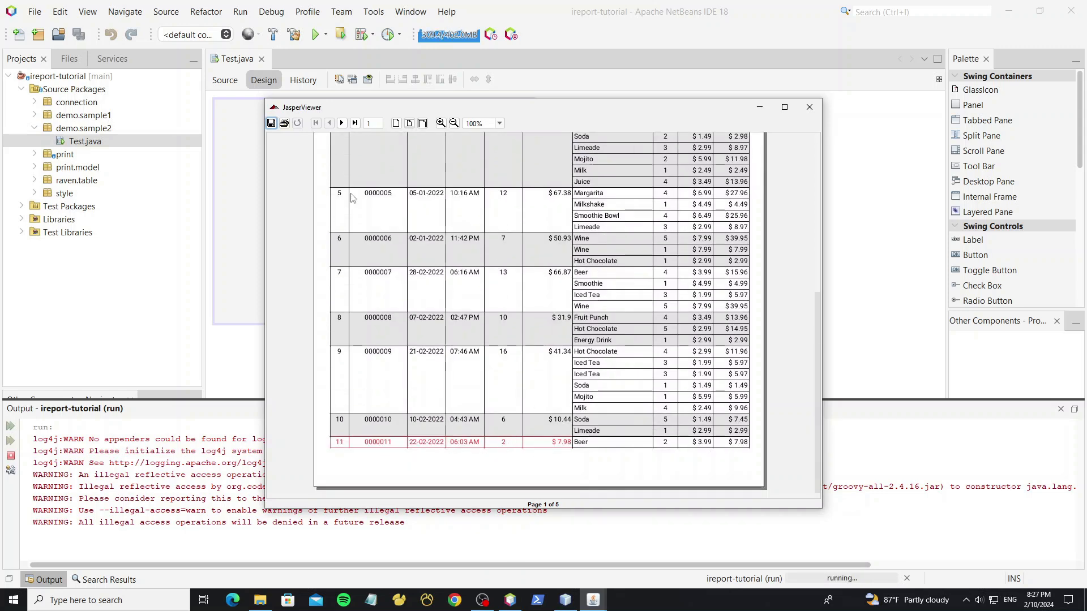
click(340, 123)
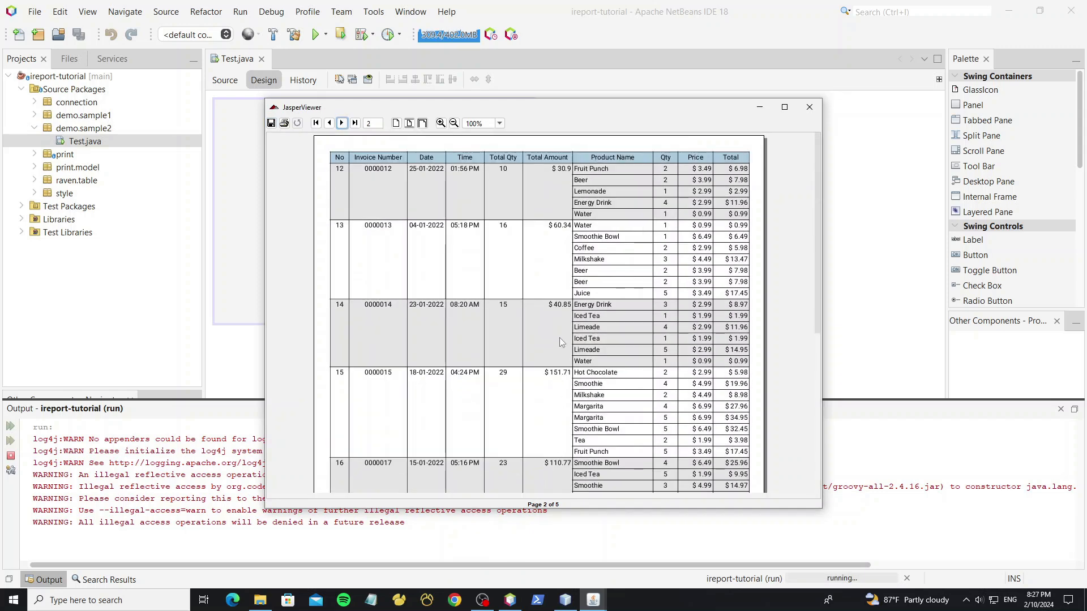
click(341, 123)
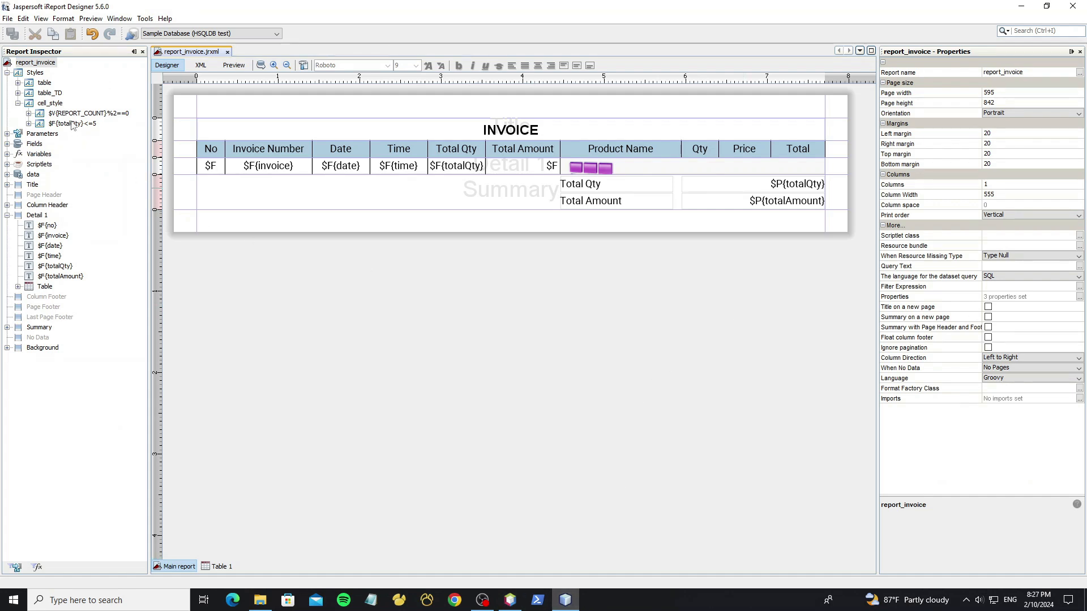
Inspect the totalQty<=5 style, cancelling its colour chooser and border settings without changes
click(69, 123)
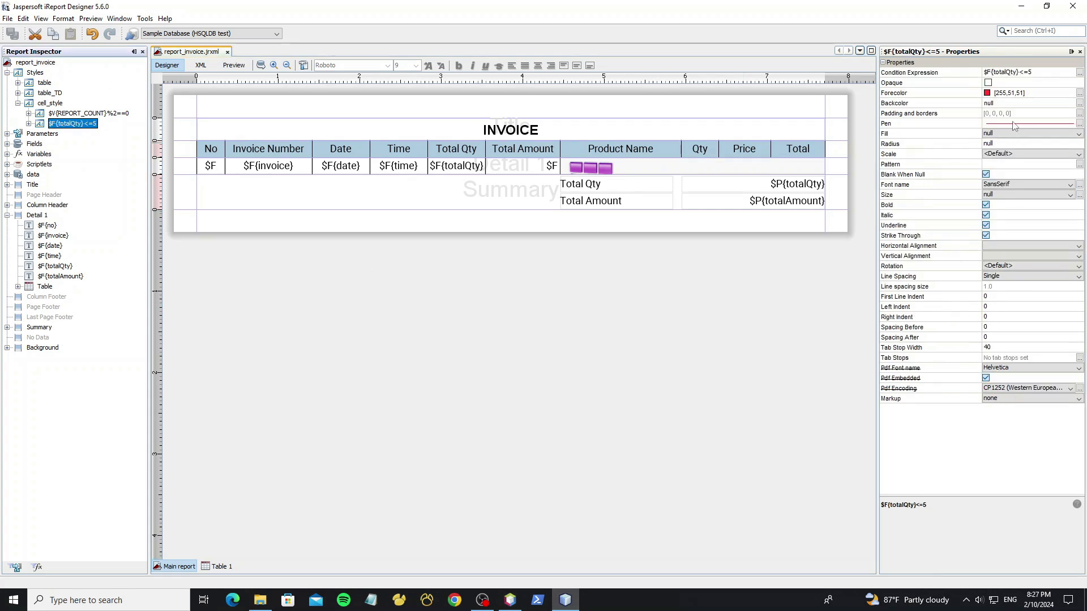
click(929, 113)
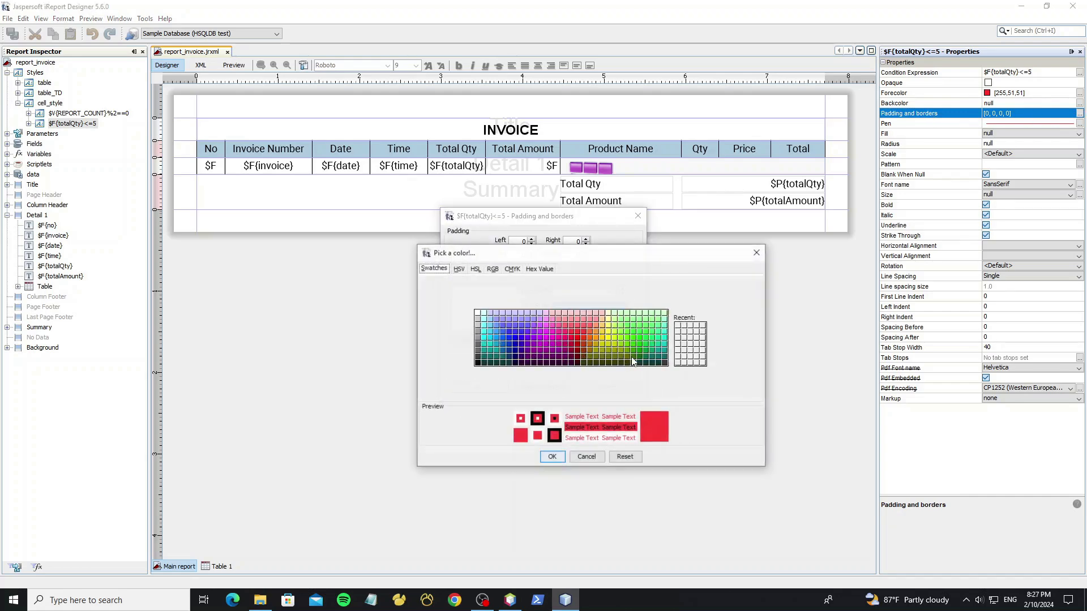
click(585, 456)
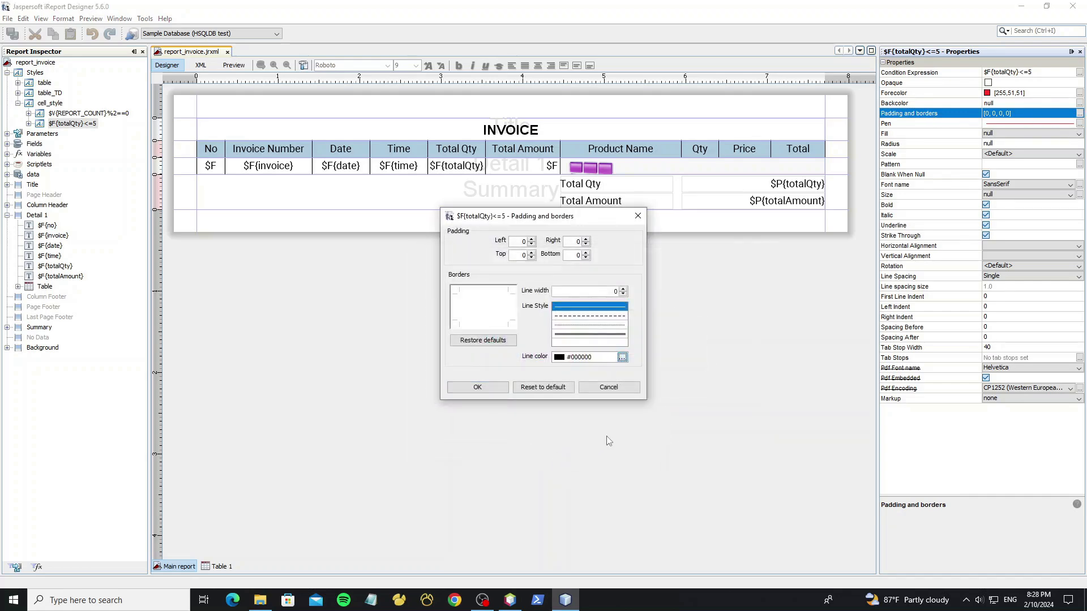
click(608, 387)
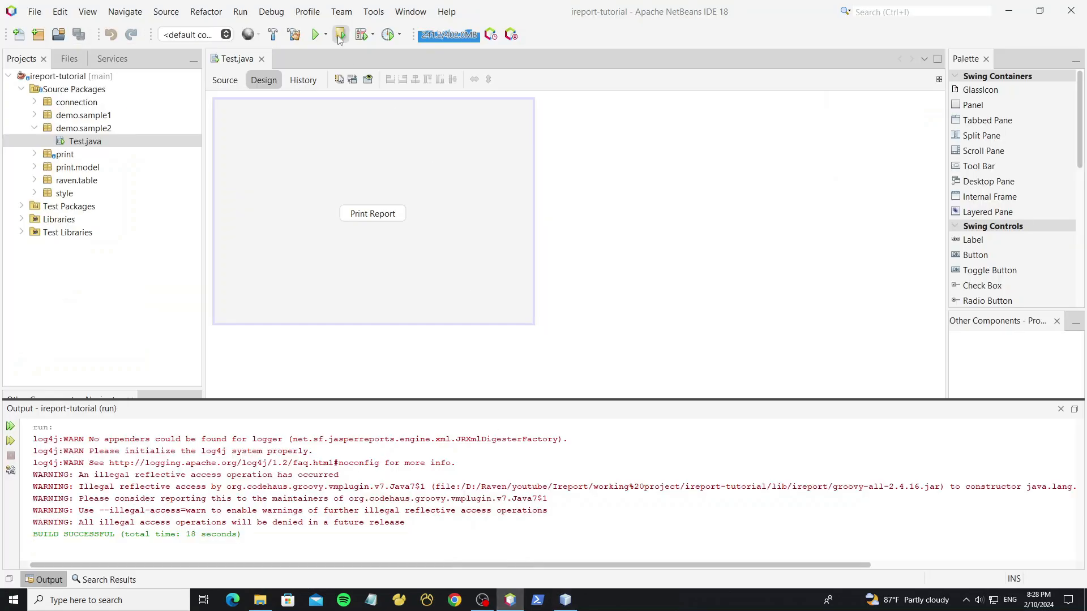
Rerun Test.java and print the invoice report once more
click(339, 34)
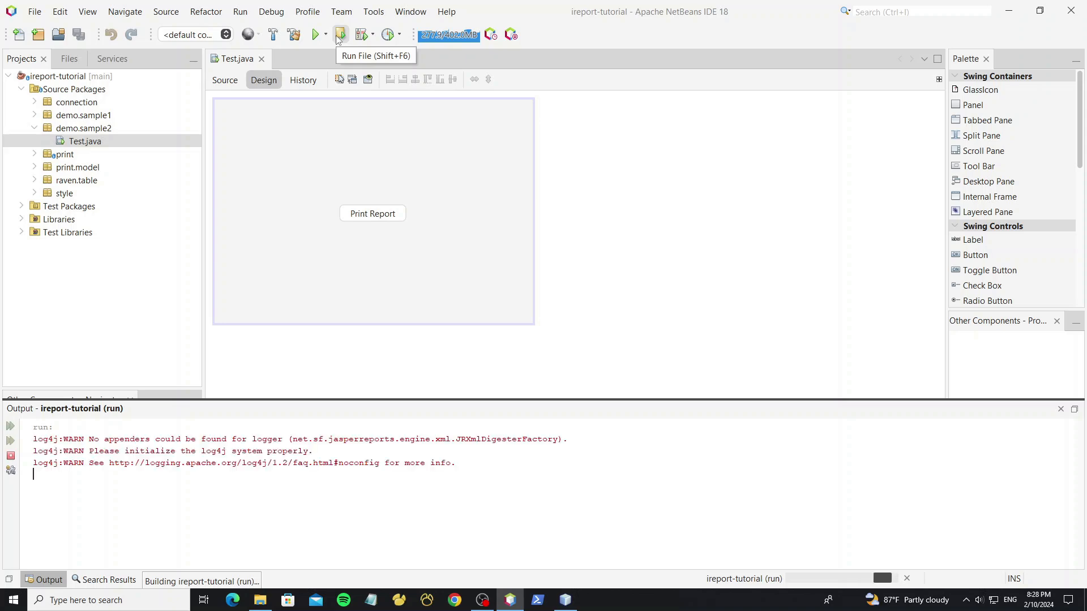
click(340, 34)
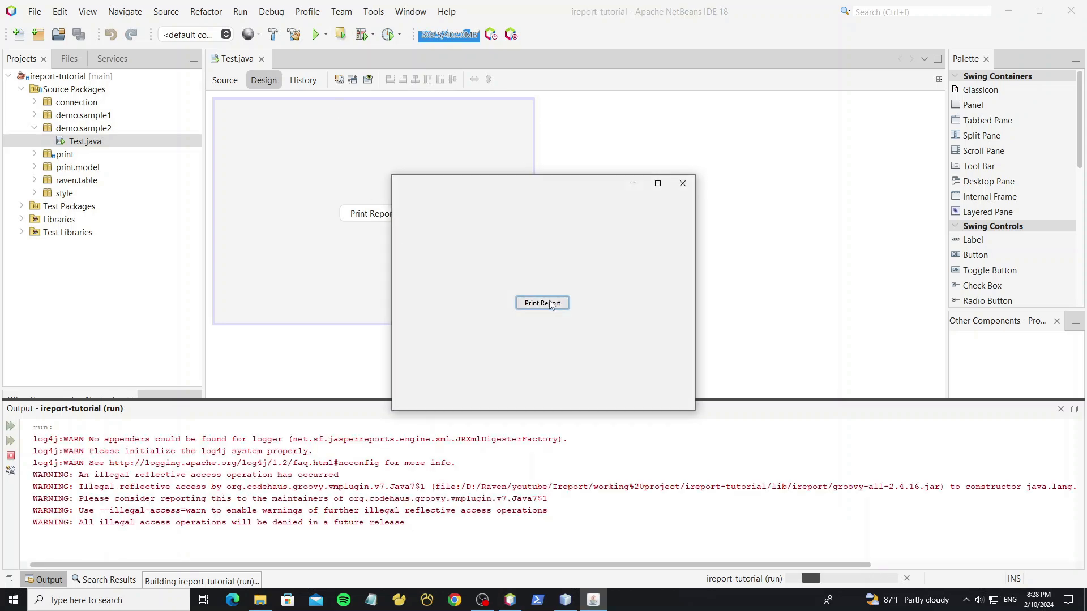
click(542, 303)
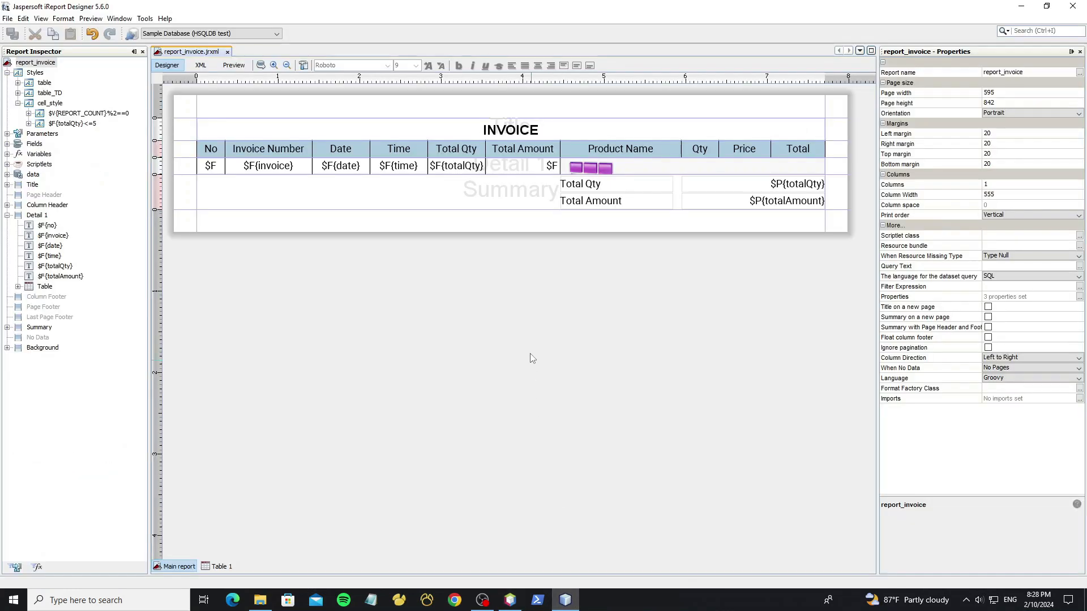
Add a new report style named td_style
click(35, 72)
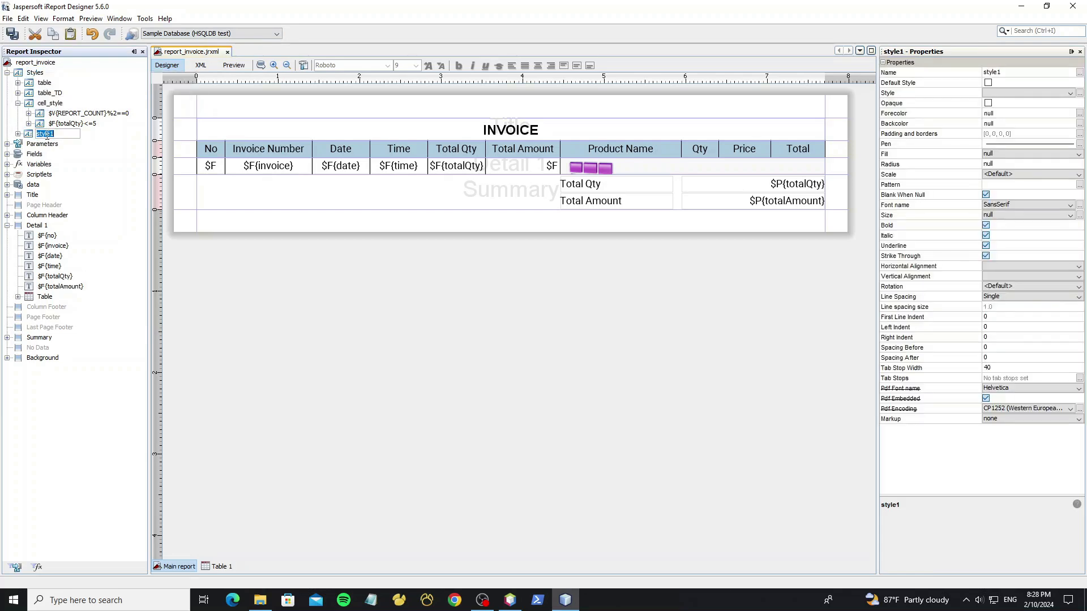
text(td)
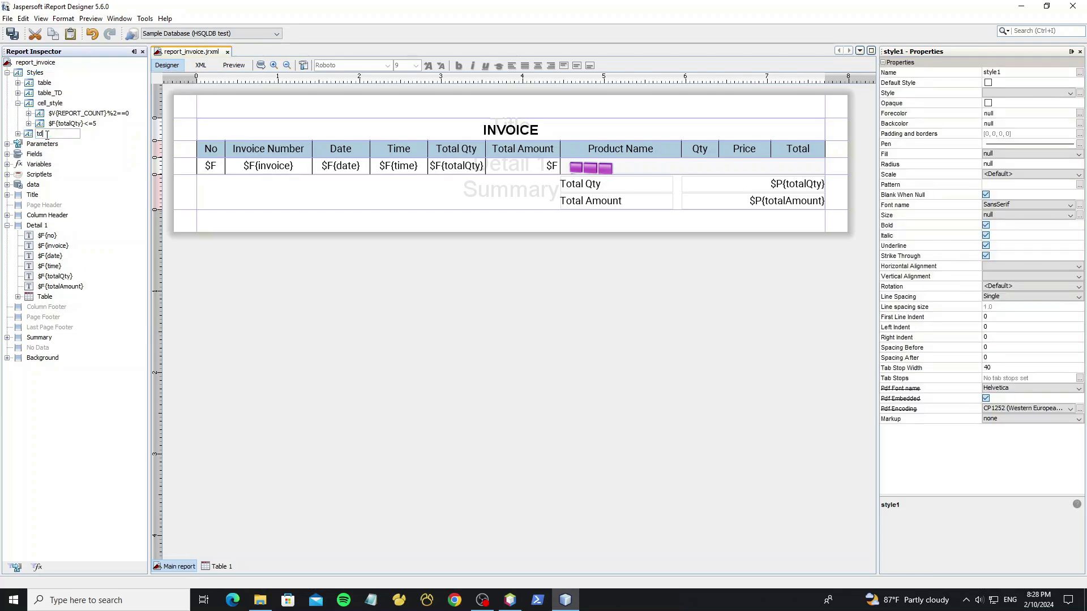
key(enter)
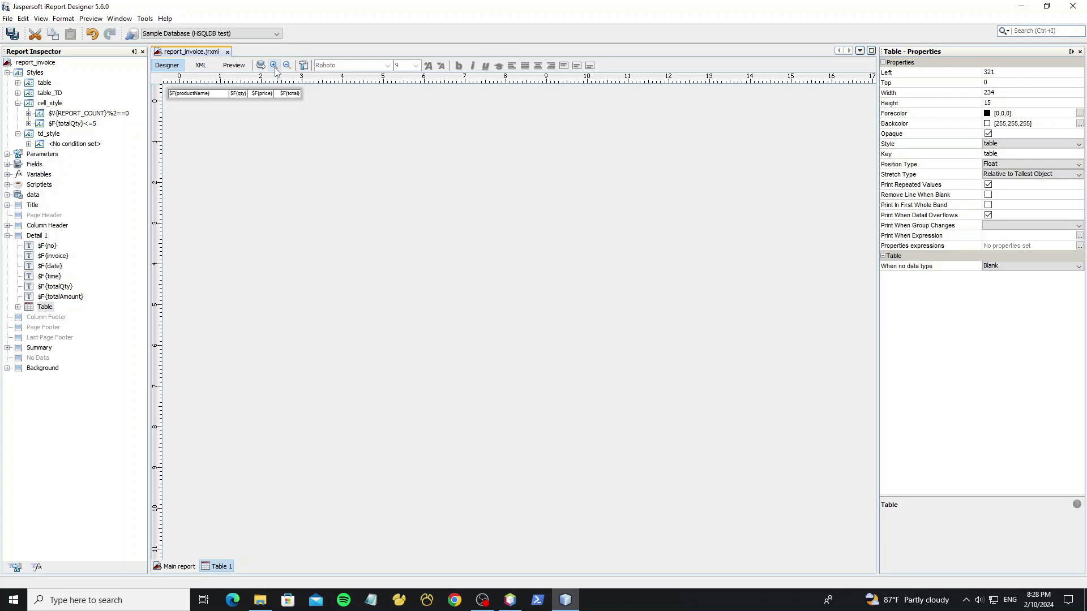
Give td_style a $F{total}<5 condition with red text
click(272, 66)
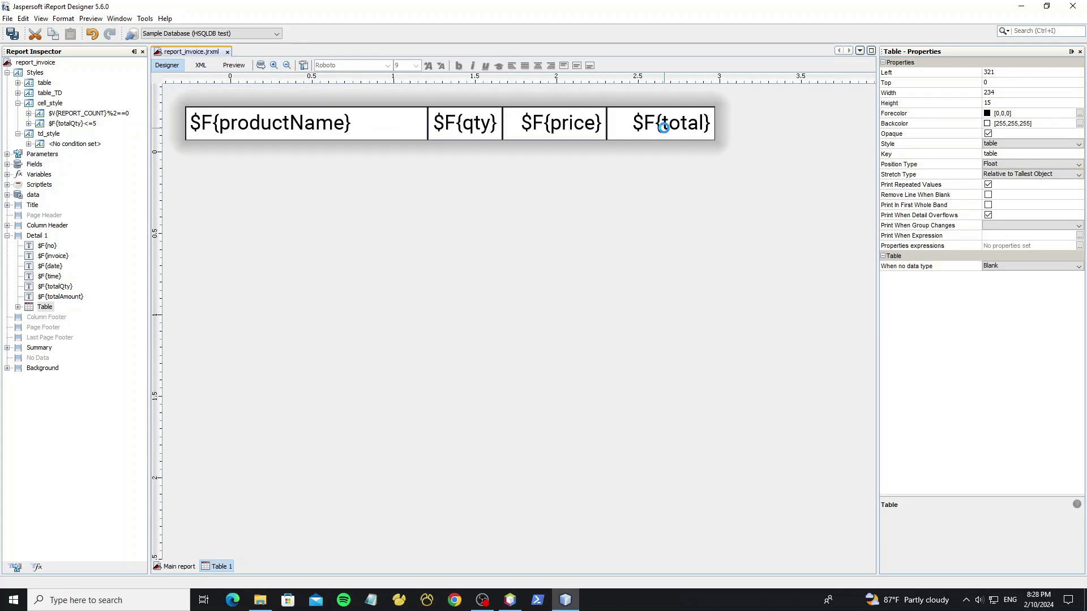
click(661, 123)
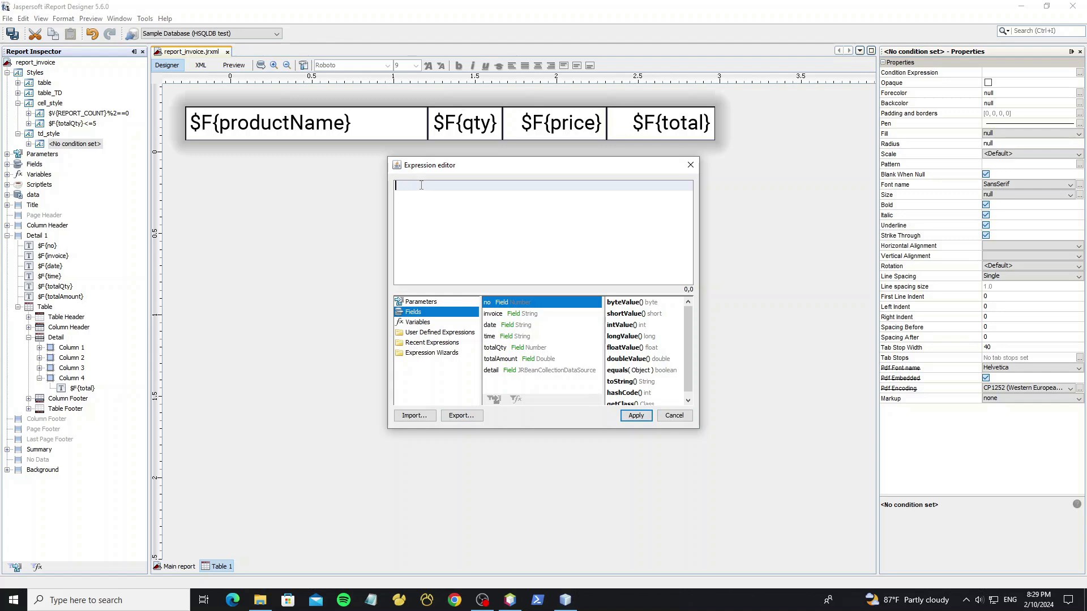
text($F{total)
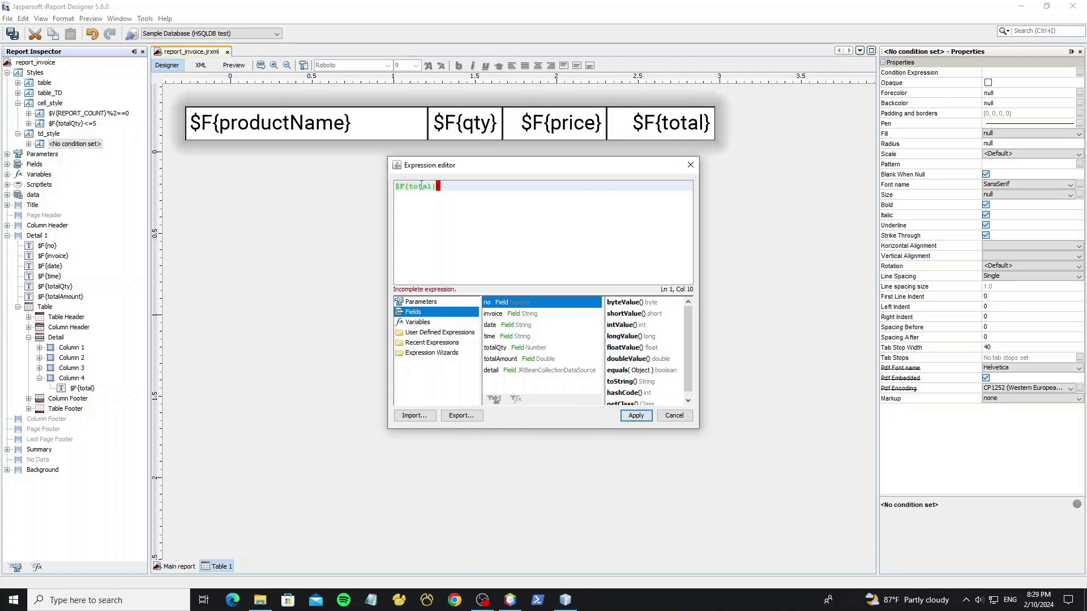
text(<5)
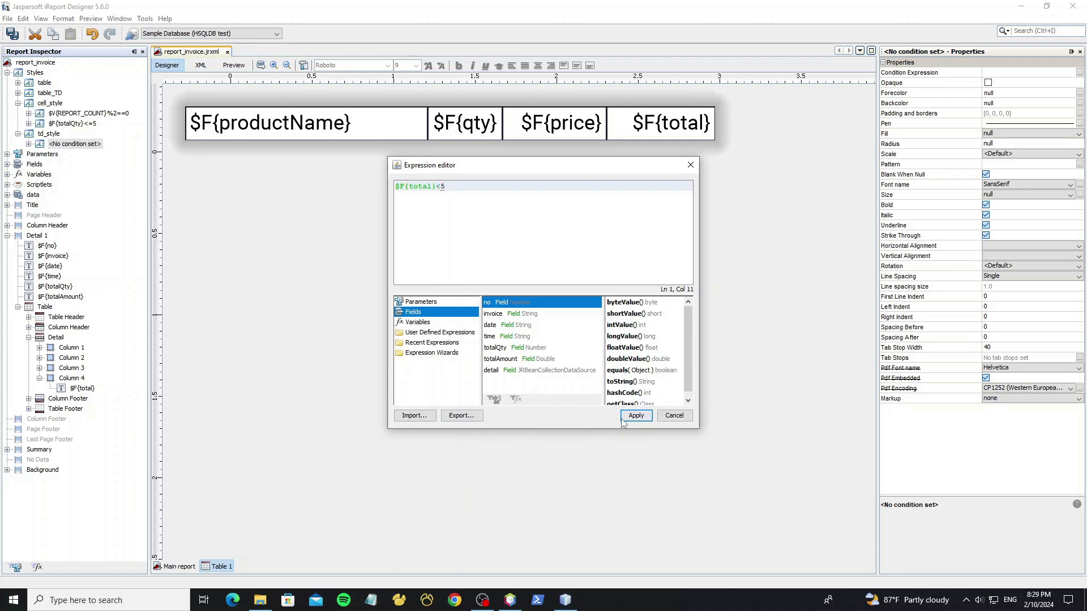
click(635, 415)
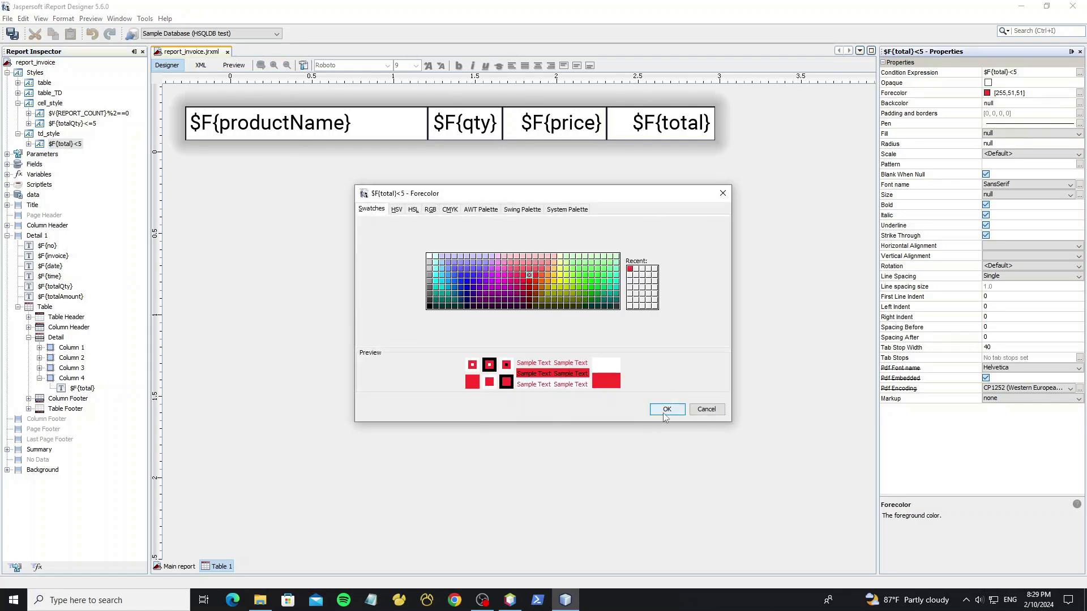
click(665, 409)
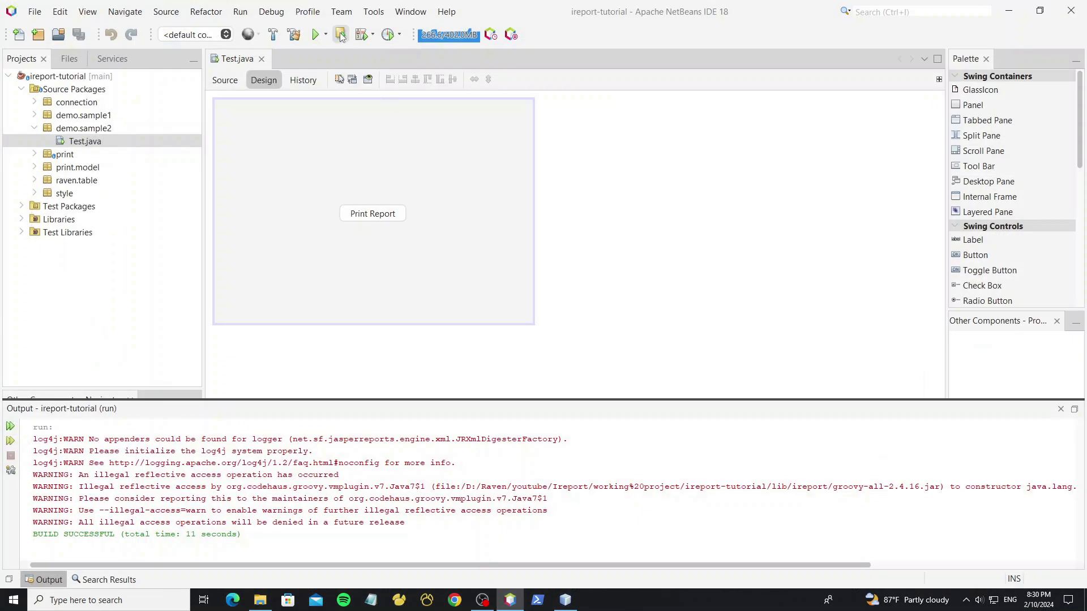
Rerun the test app, print the report to see low-total lines in red, then close the preview
click(316, 34)
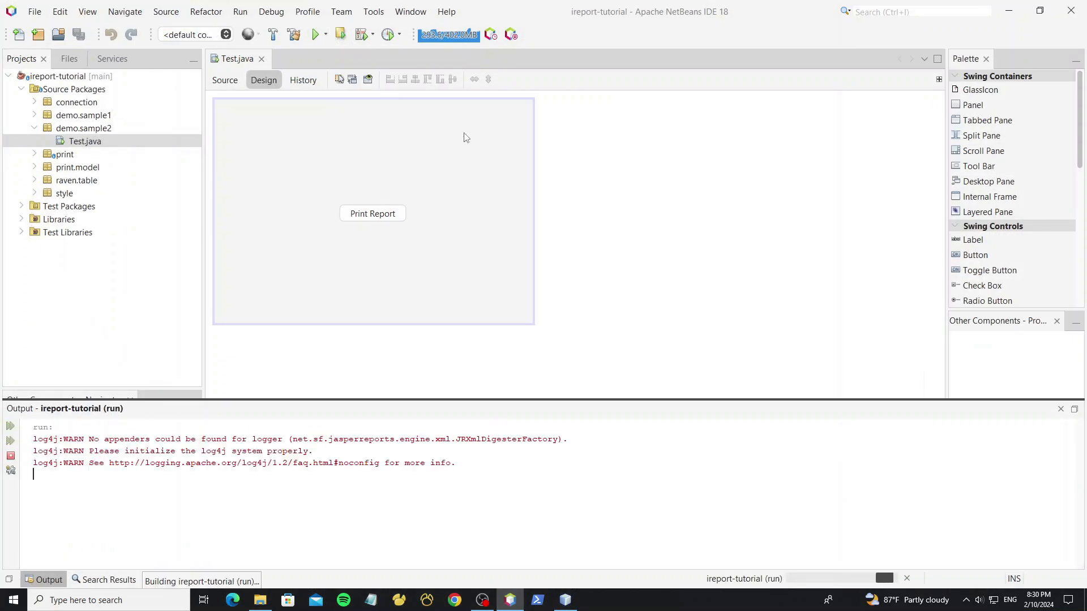
click(316, 34)
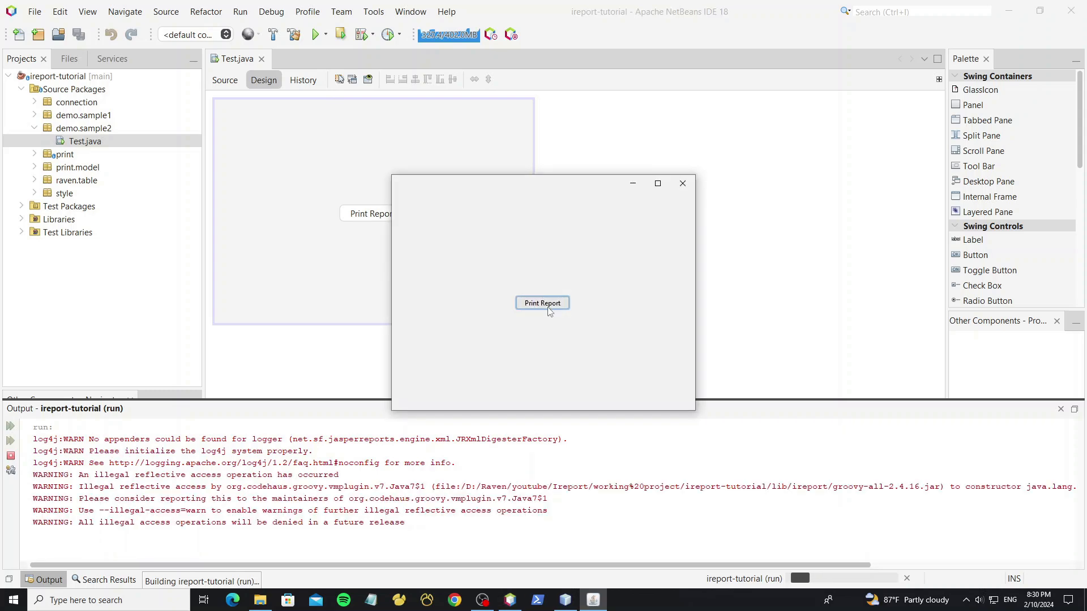
click(542, 302)
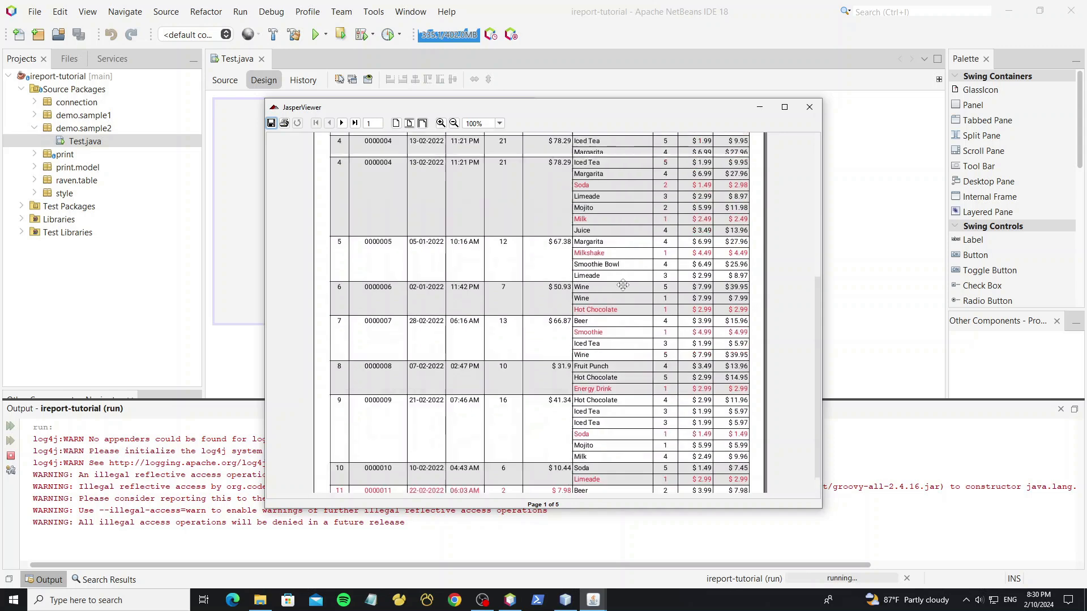
click(808, 107)
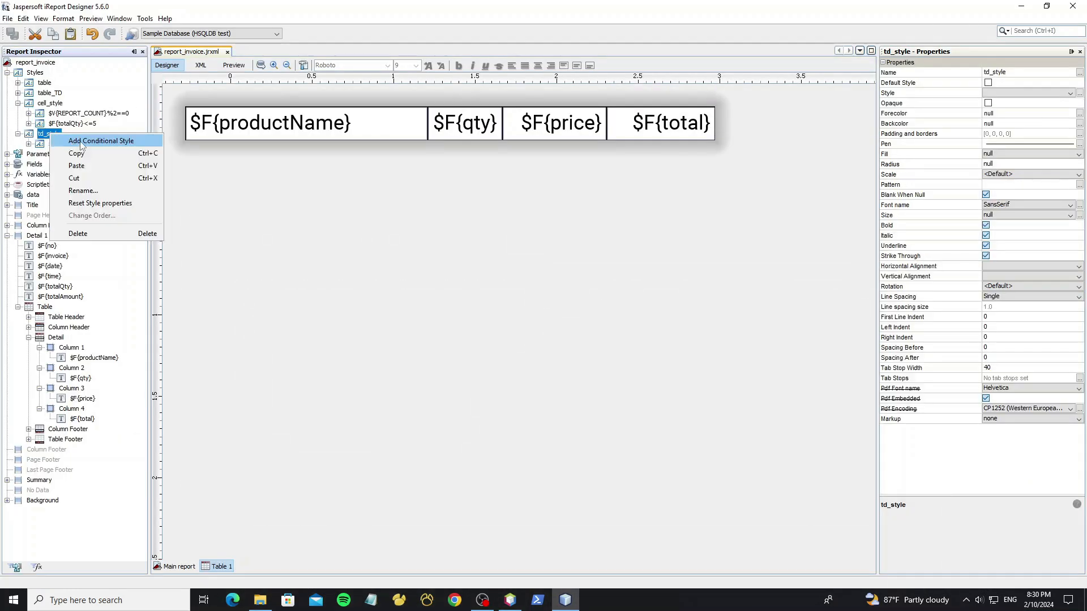
Add a second td_style condition $F{total}>=20 and choose its text colour
click(101, 141)
text($F{total)
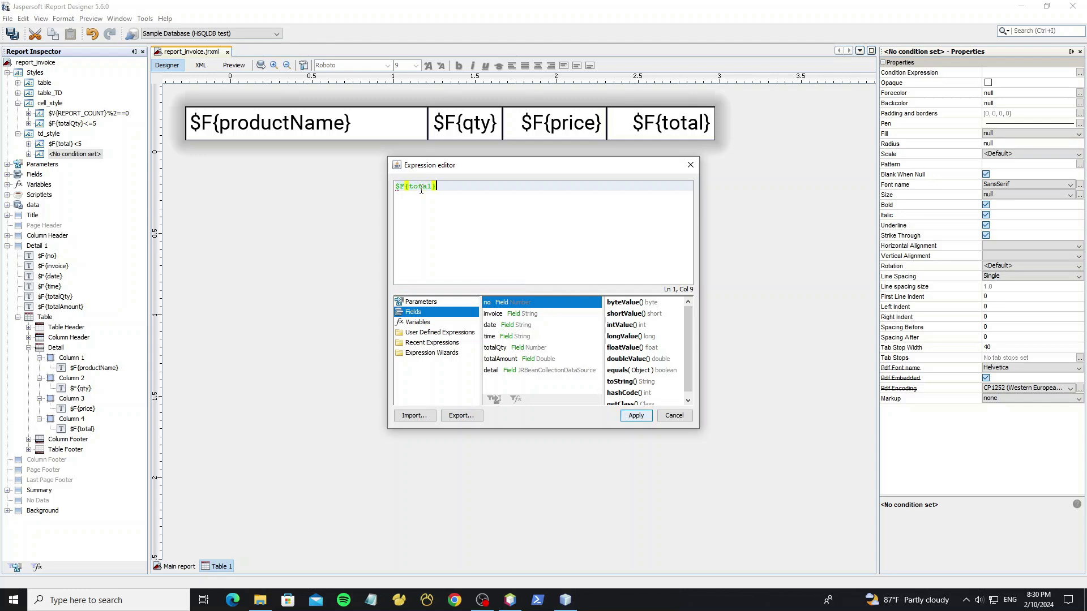
text(>=2)
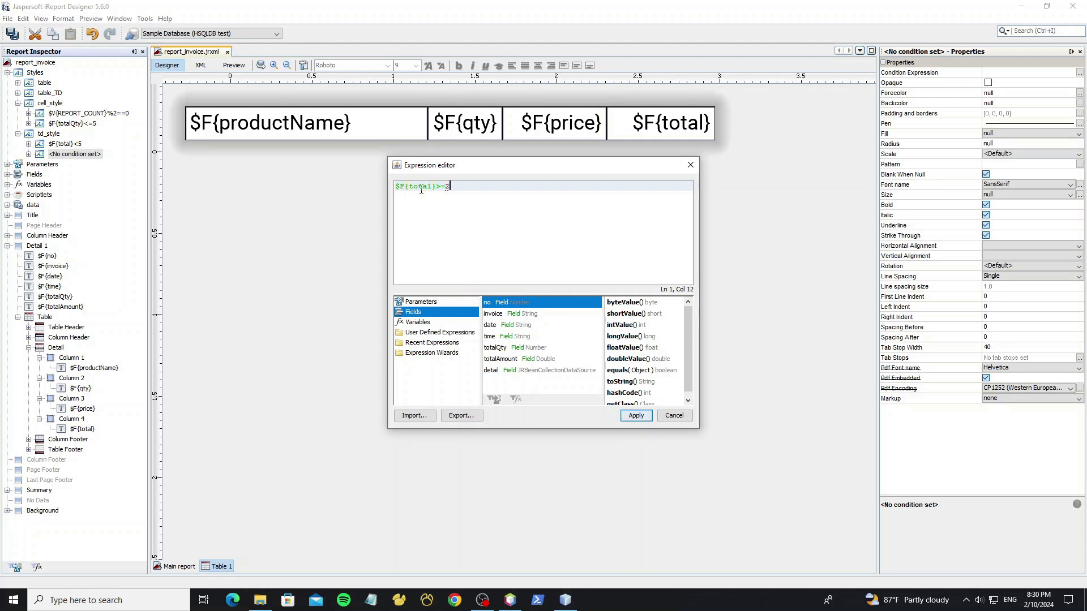
click(634, 414)
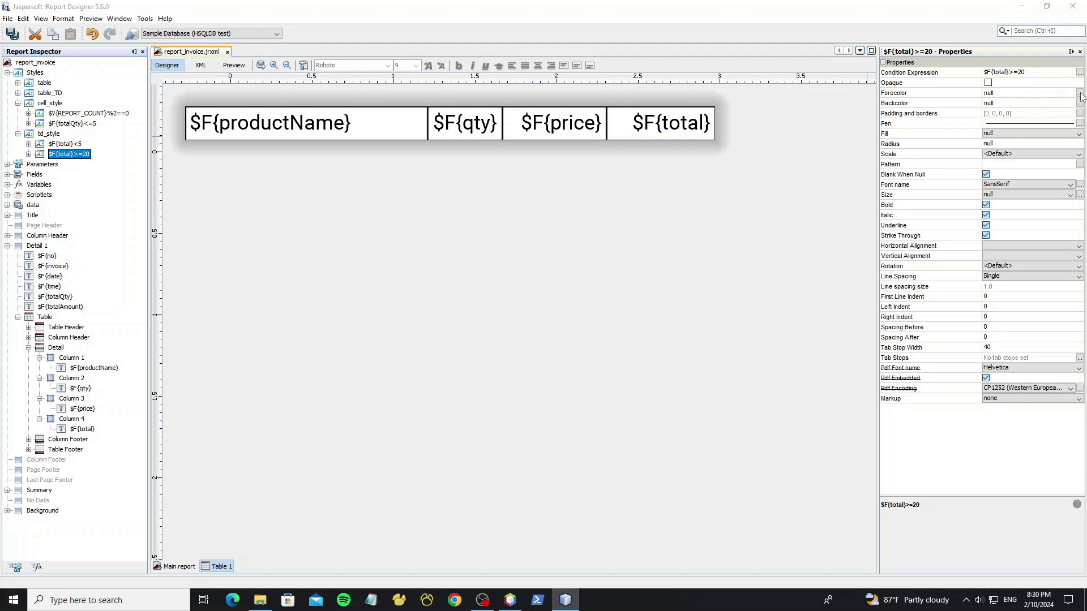
click(1078, 92)
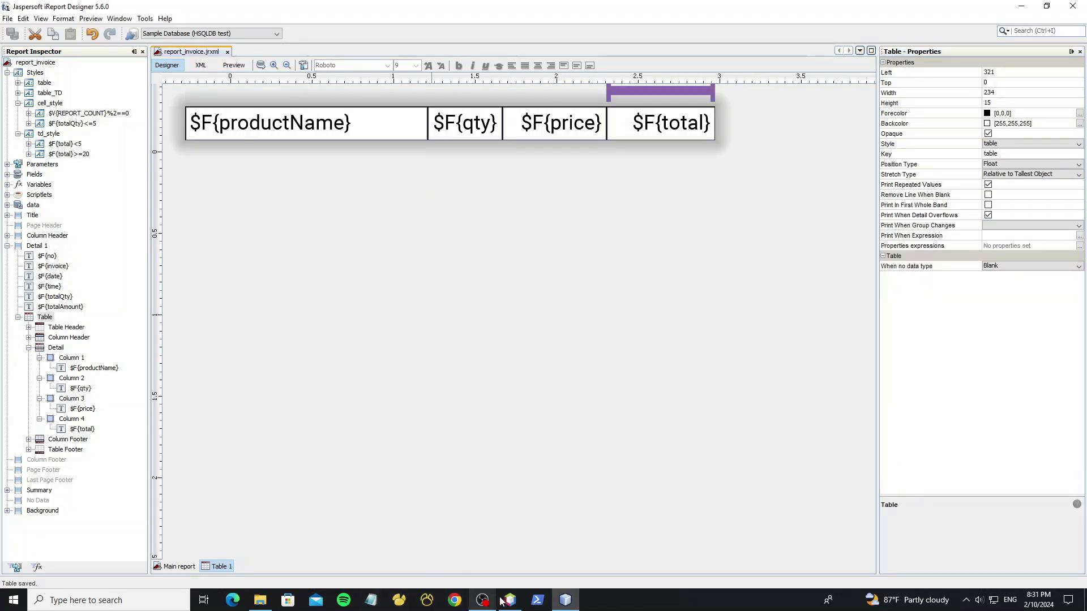
click(509, 600)
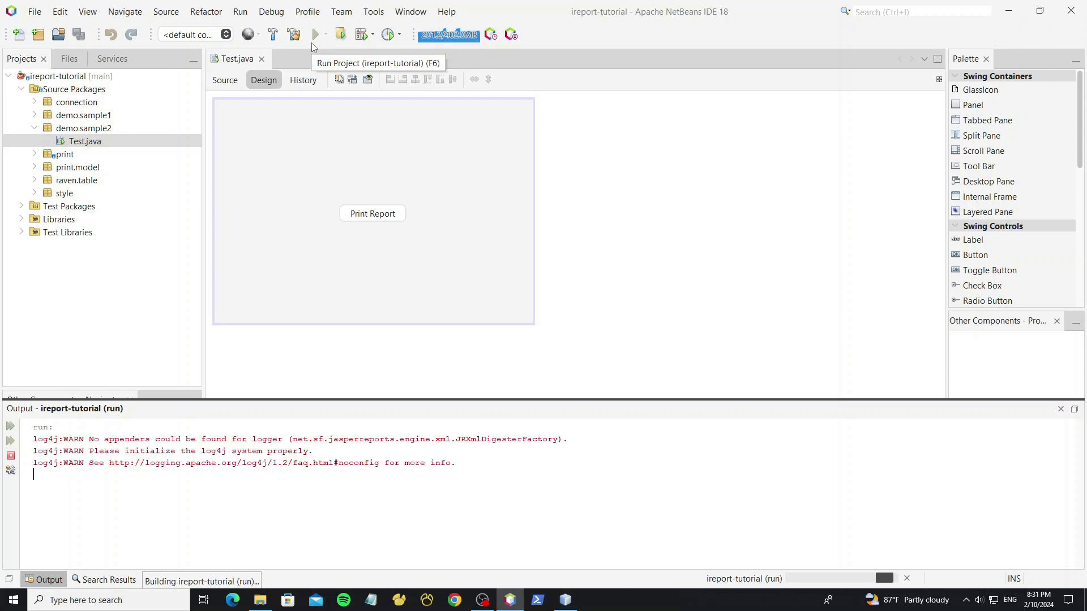
Run the project and print the final report with red and green subtable lines
click(315, 34)
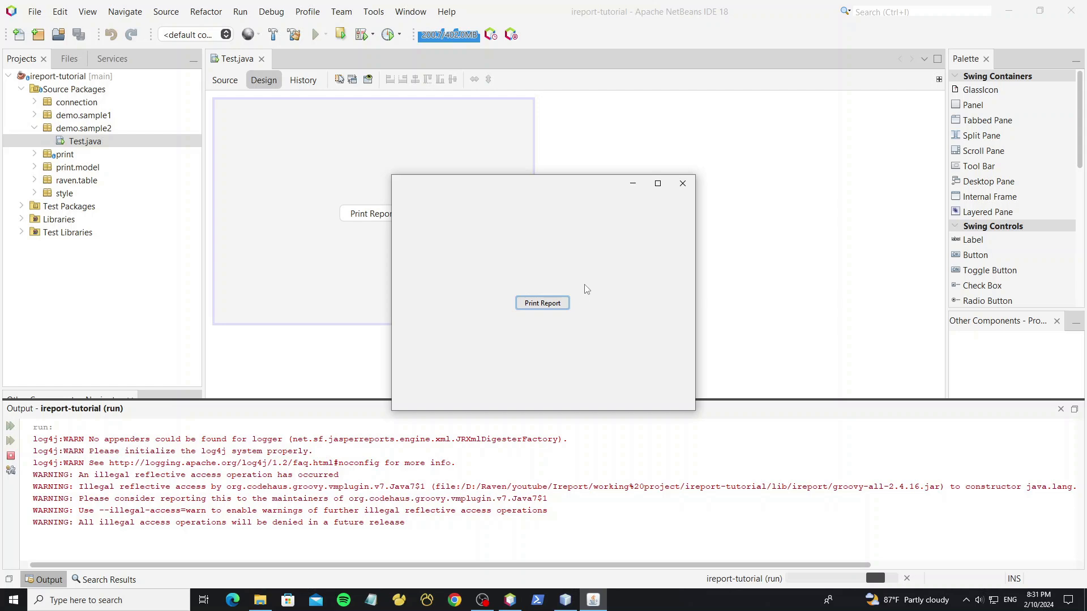
click(542, 303)
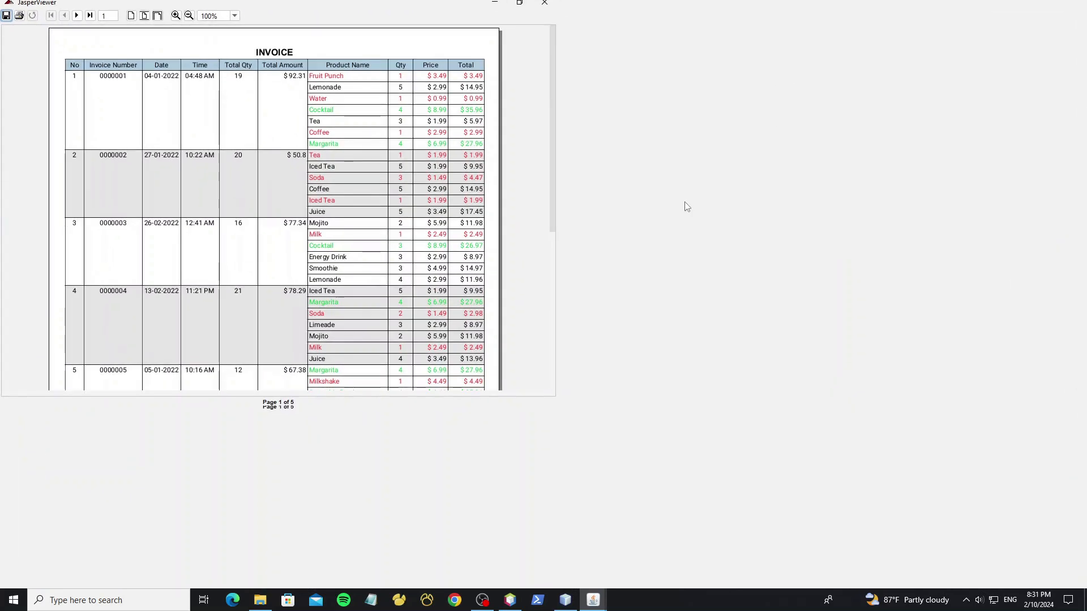